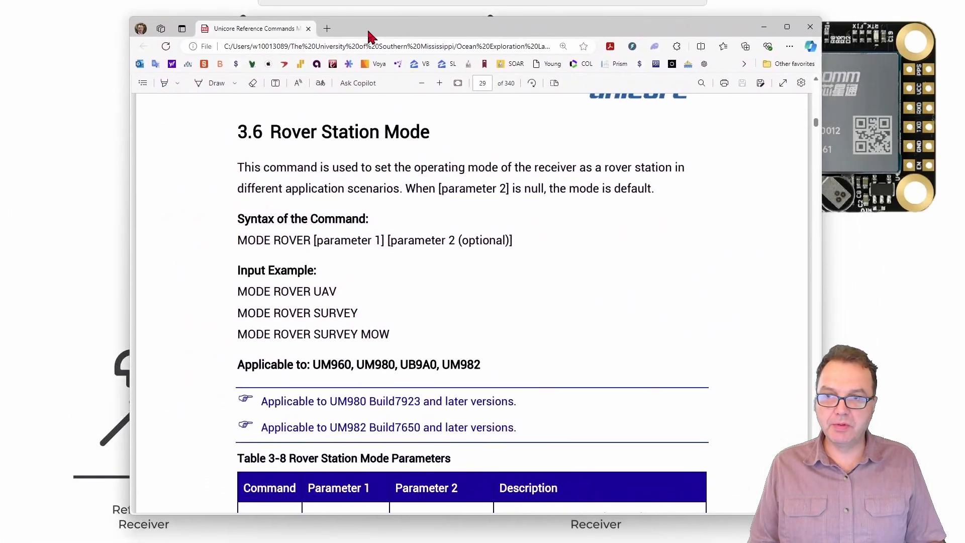
{"action": "mouse_move", "coordinate": [326, 158]}
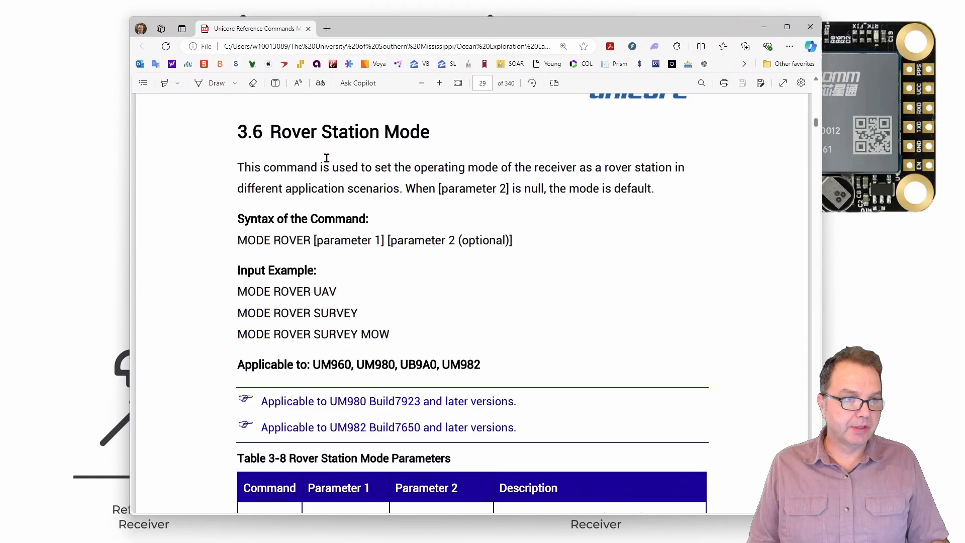
{"action": "mouse_move", "coordinate": [314, 375]}
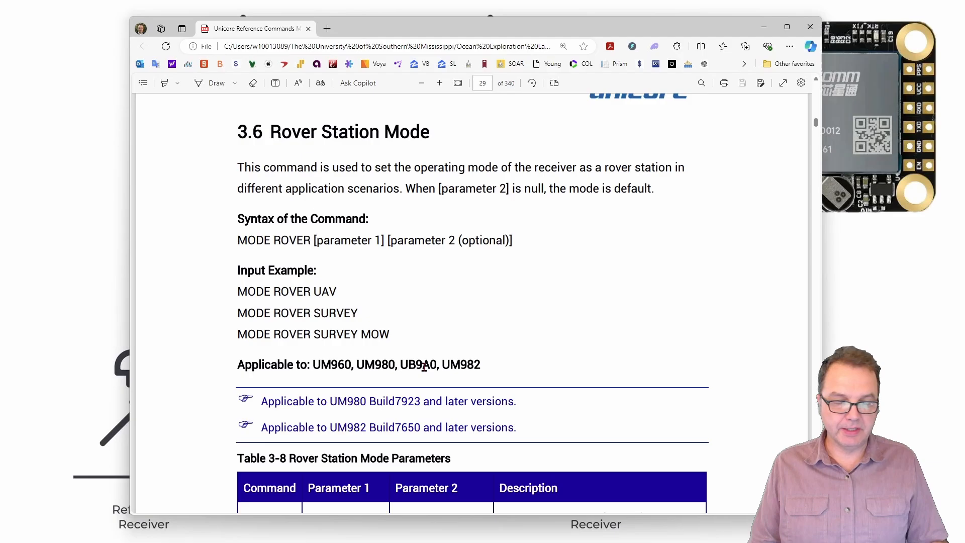
Connect UPrecise to the receiver on port COM4
{"action": "double_click", "coordinate": [419, 364]}
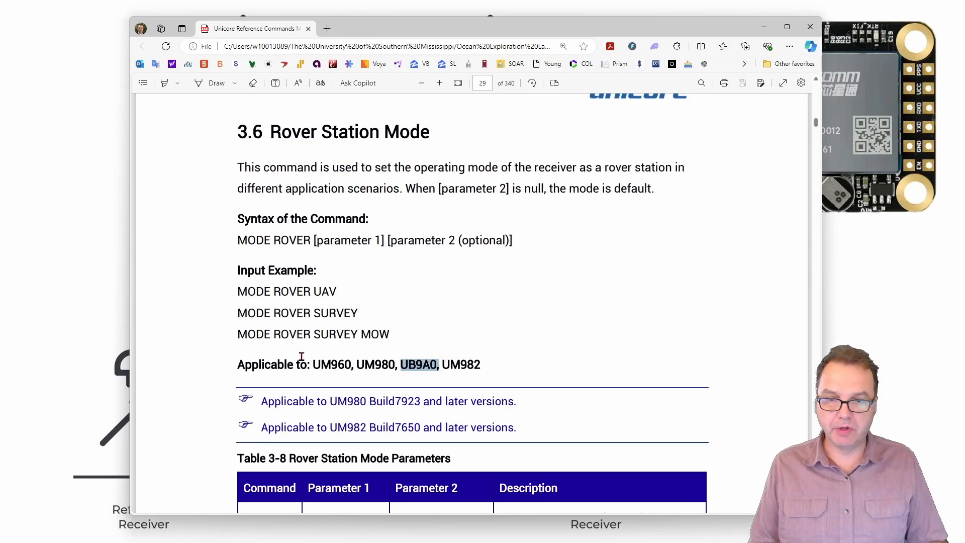
{"action": "mouse_move", "coordinate": [560, 389]}
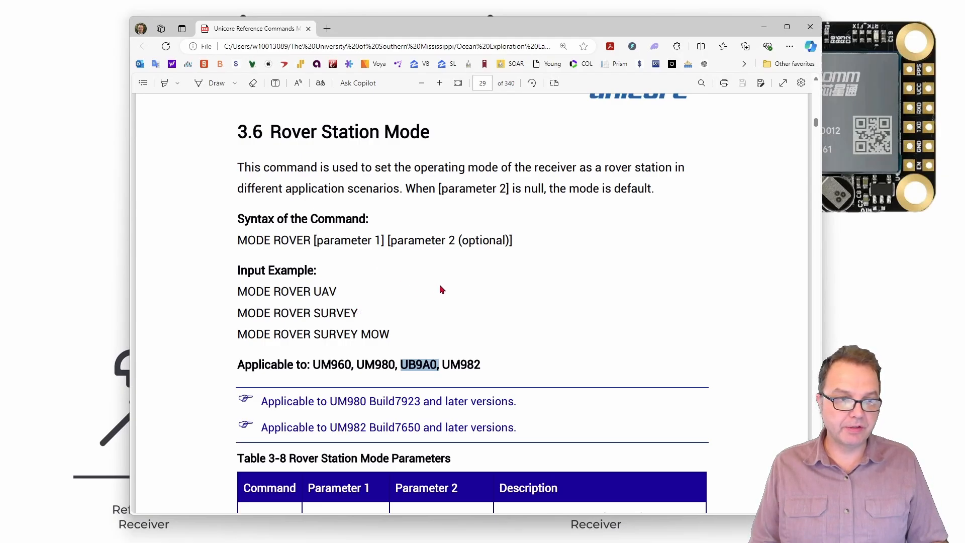
{"action": "mouse_move", "coordinate": [608, 311]}
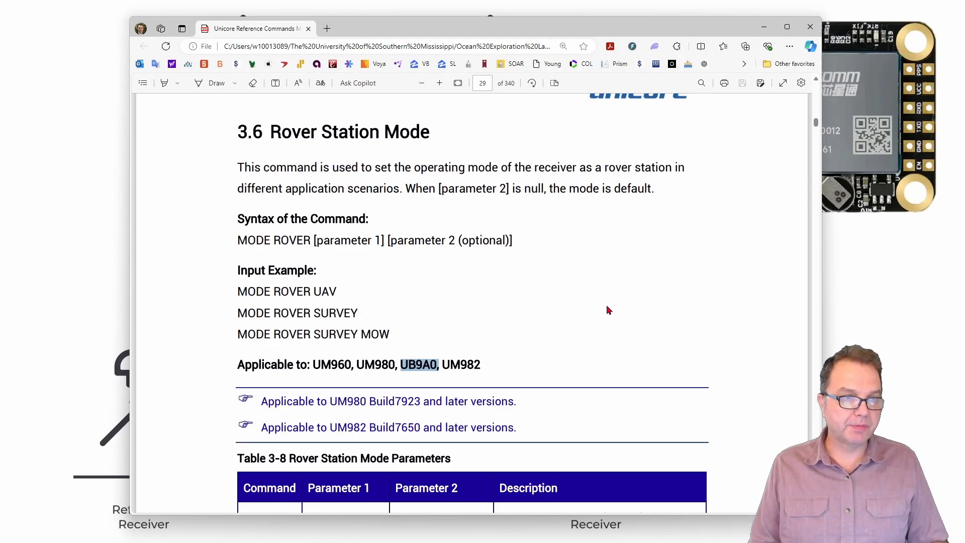
{"action": "mouse_move", "coordinate": [486, 285]}
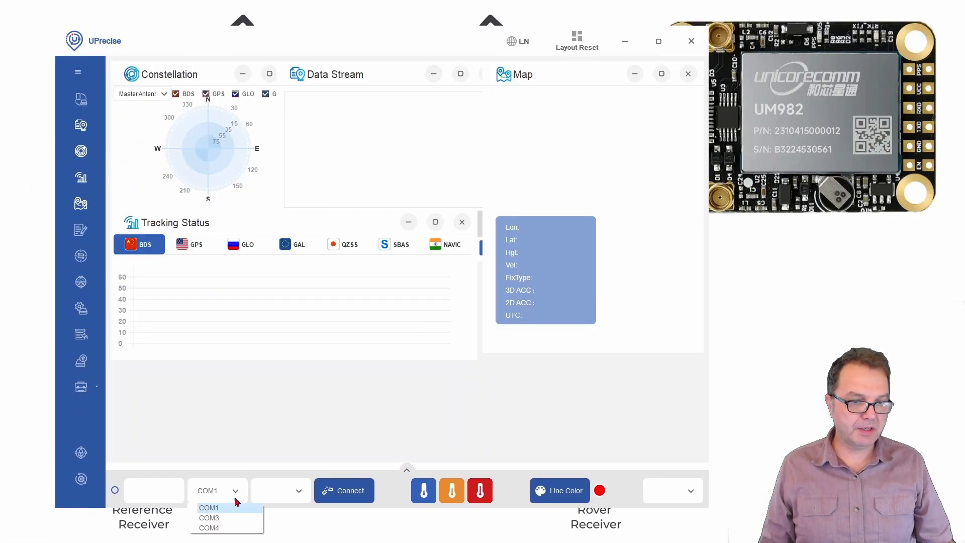
{"action": "left_click", "coordinate": [208, 528]}
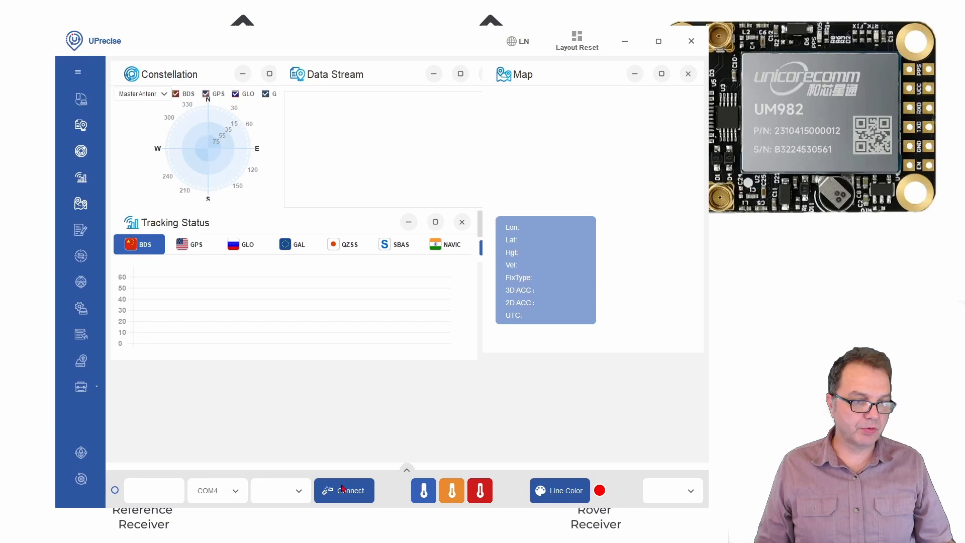
{"action": "left_click", "coordinate": [343, 490]}
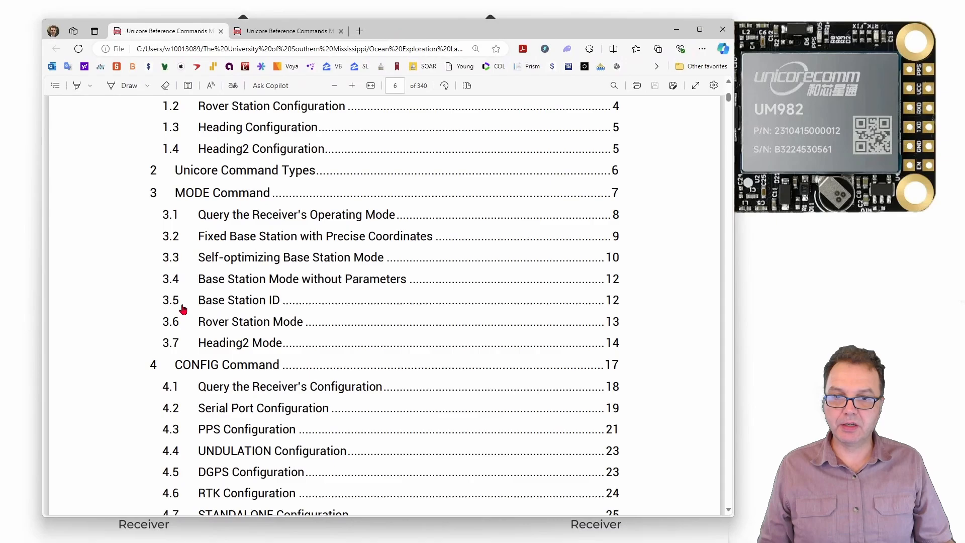
{"action": "mouse_move", "coordinate": [220, 210]}
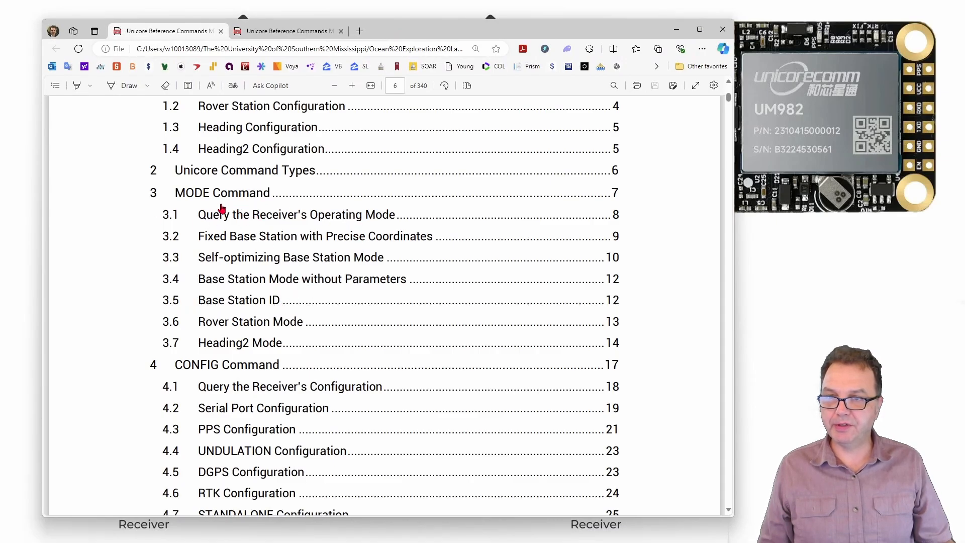
{"action": "mouse_move", "coordinate": [205, 299]}
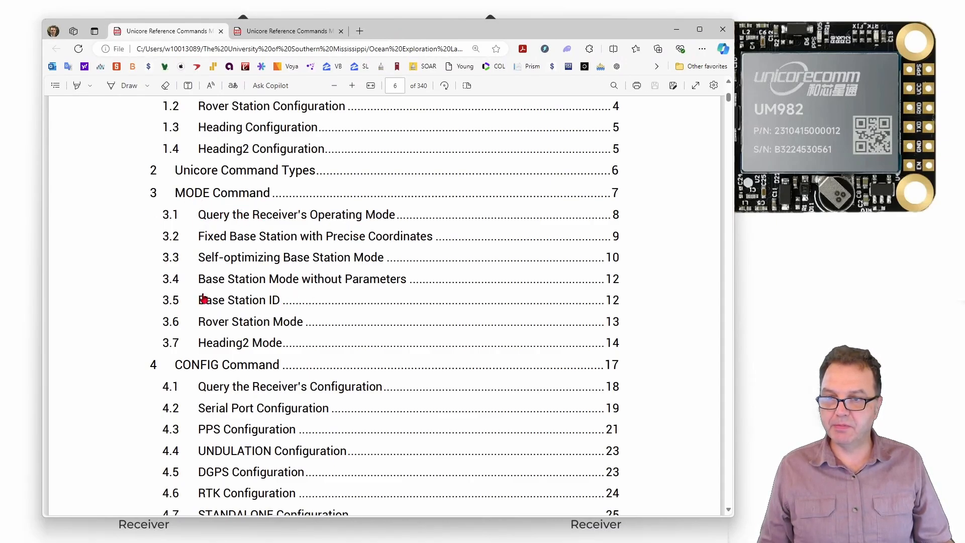
{"action": "mouse_move", "coordinate": [276, 330]}
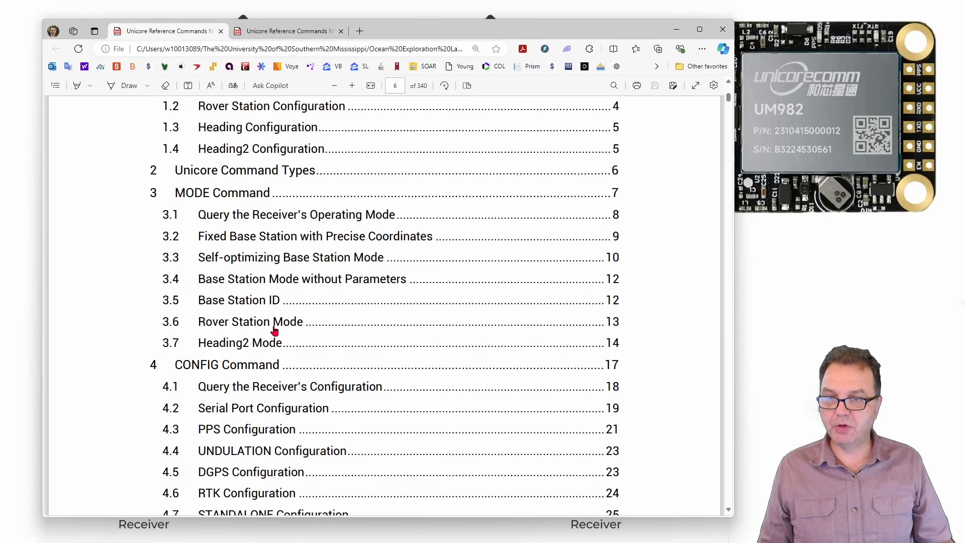
Scroll the manual's contents to the CONFIG commands, including the SIGNALGROUP entry
{"action": "scroll", "scroll_direction": "down", "scroll_amount": 3}
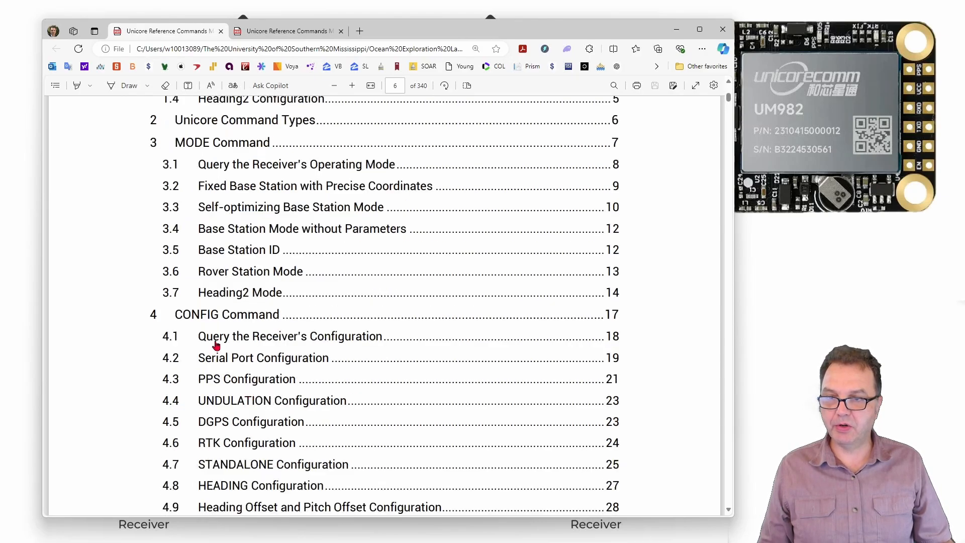
{"action": "scroll", "scroll_direction": "down", "scroll_amount": 3}
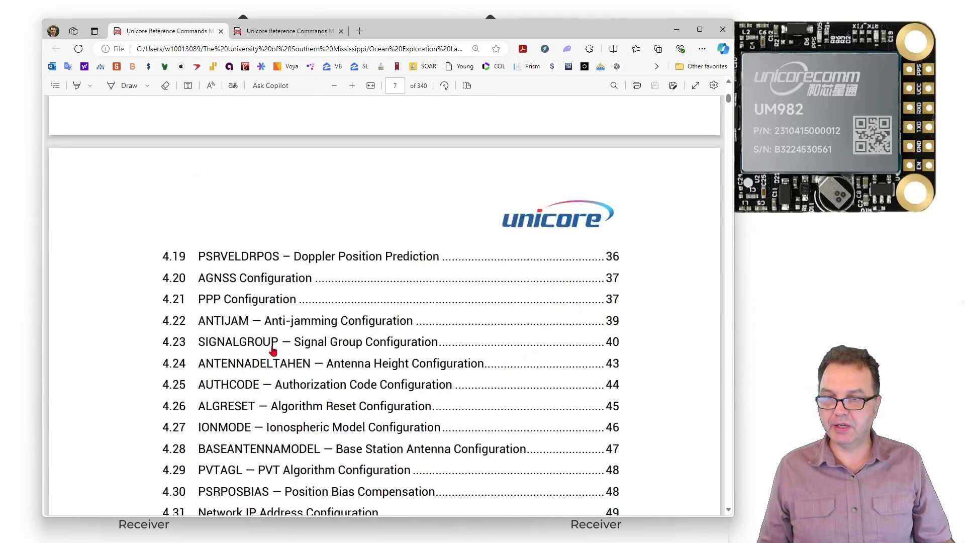
{"action": "mouse_move", "coordinate": [431, 311]}
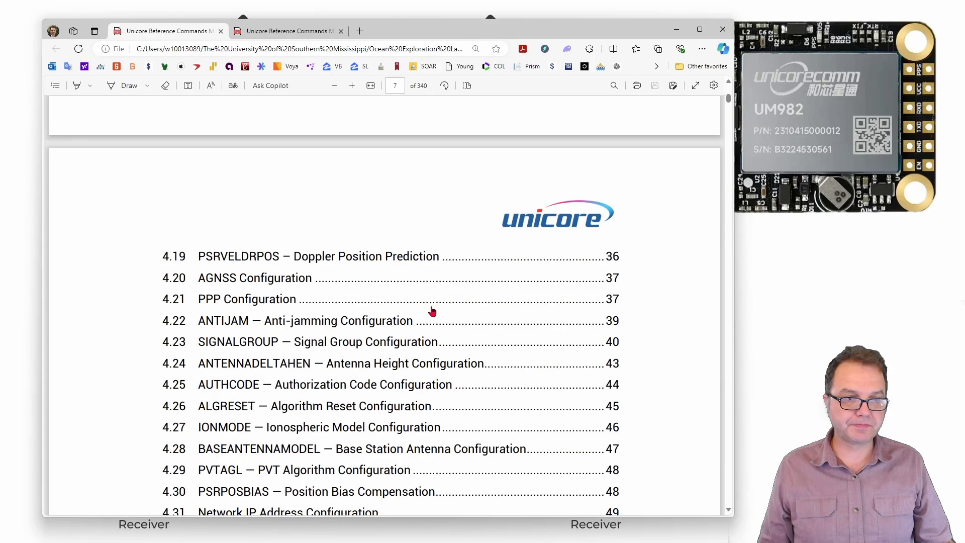
{"action": "scroll", "scroll_direction": "up", "scroll_amount": 3}
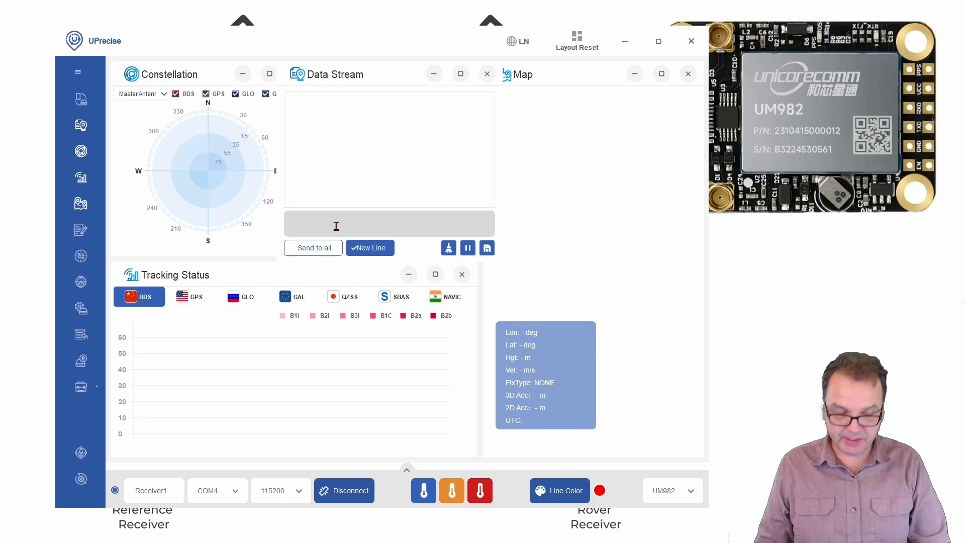
Enter the factory reset command 'freset' in the Data Stream command field
{"action": "type", "text": "f"}
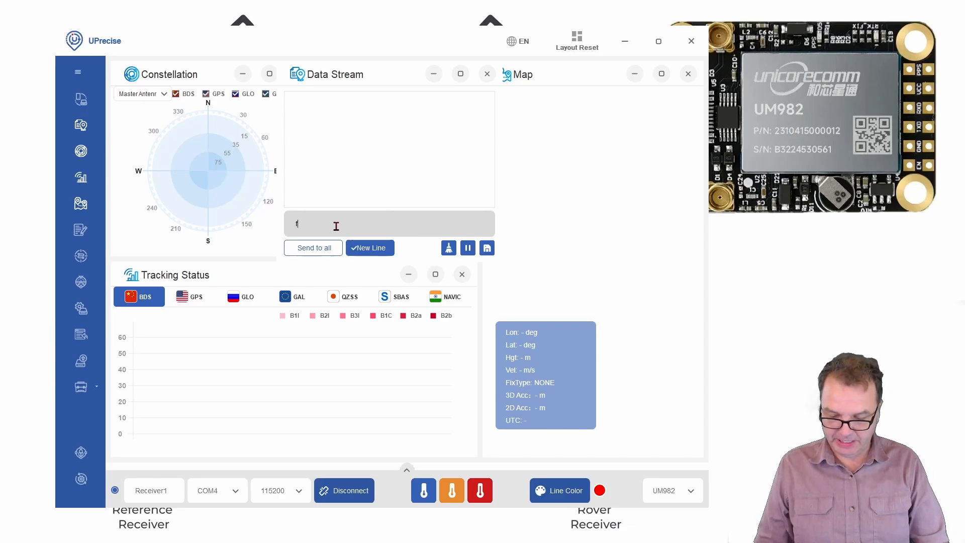
{"action": "type", "text": "reset"}
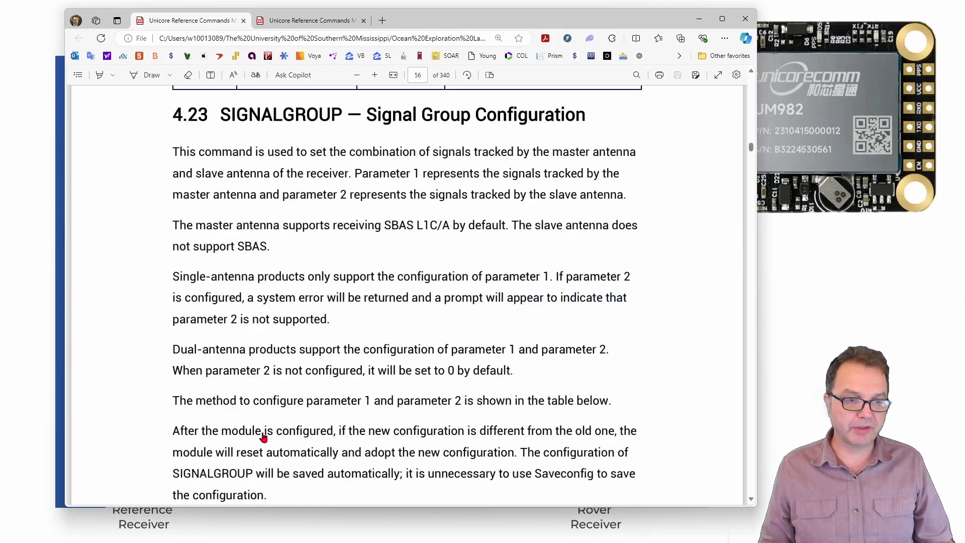
Scroll through section 4.23 SIGNALGROUP, reviewing Tables 4-29 and 4-30 for combination 3/6 and type 3 signals
{"action": "scroll", "scroll_direction": "down", "scroll_amount": 3}
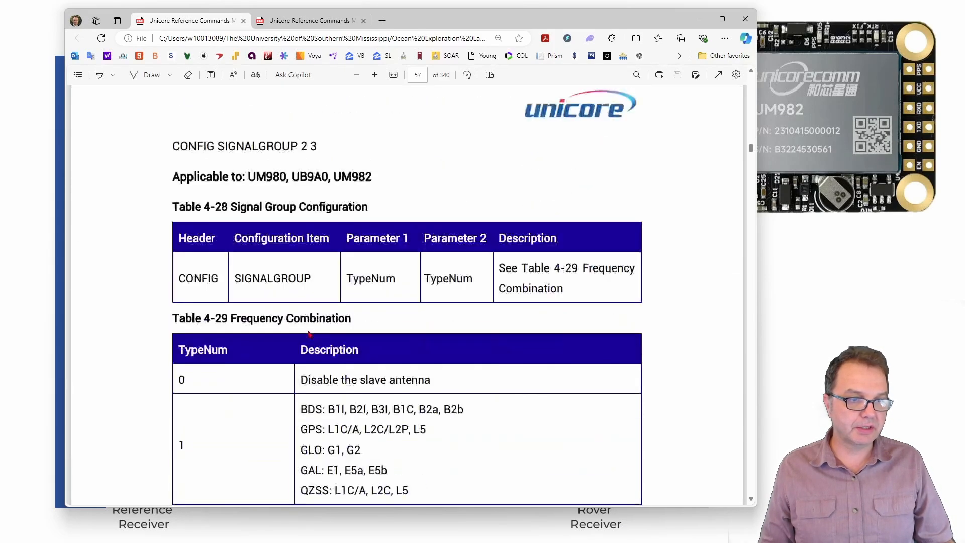
{"action": "scroll", "scroll_direction": "down", "scroll_amount": 3}
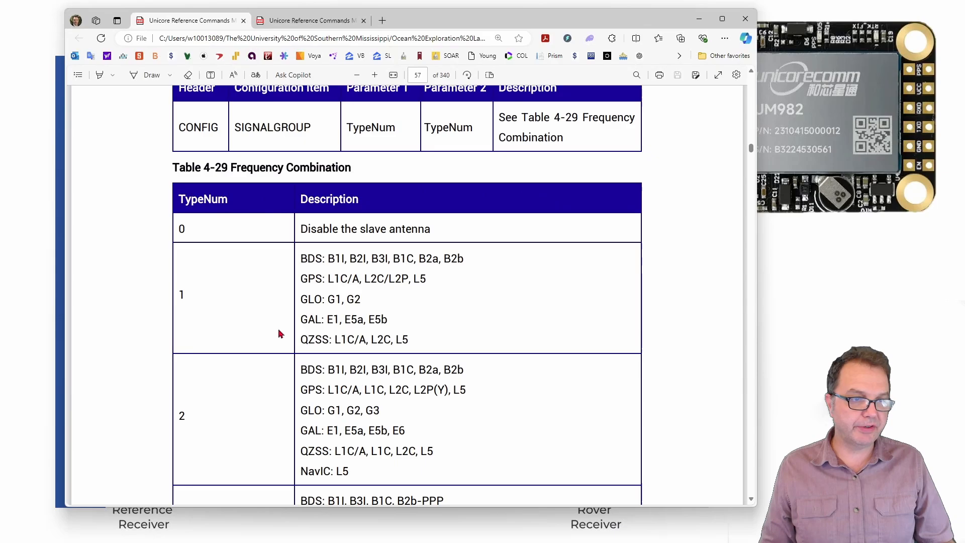
{"action": "scroll", "scroll_direction": "down", "scroll_amount": 3}
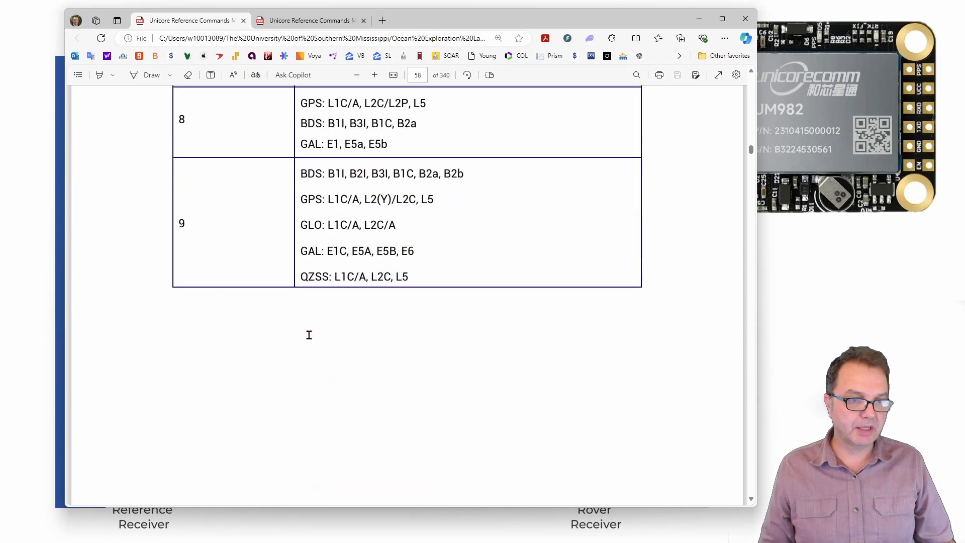
{"action": "scroll", "scroll_direction": "down", "scroll_amount": 3}
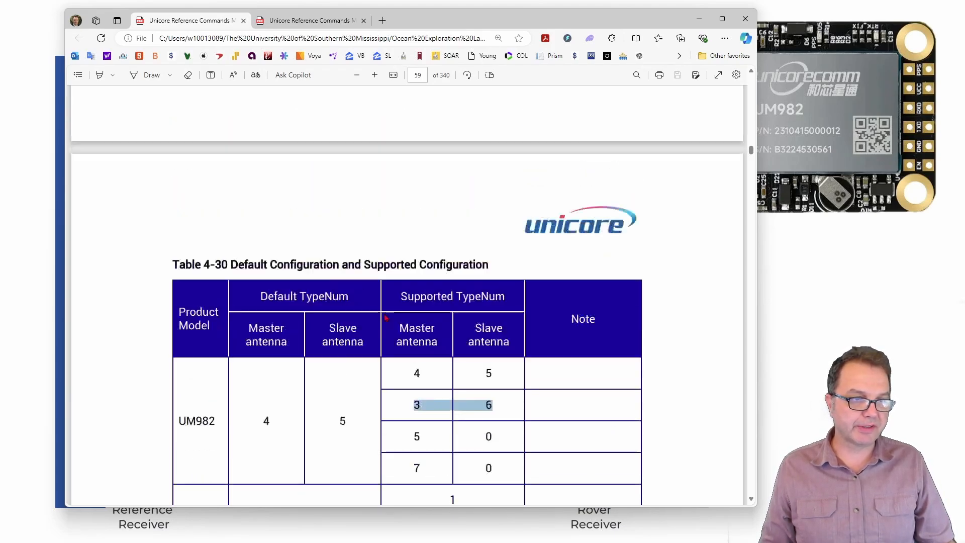
{"action": "scroll", "scroll_direction": "up", "scroll_amount": 3}
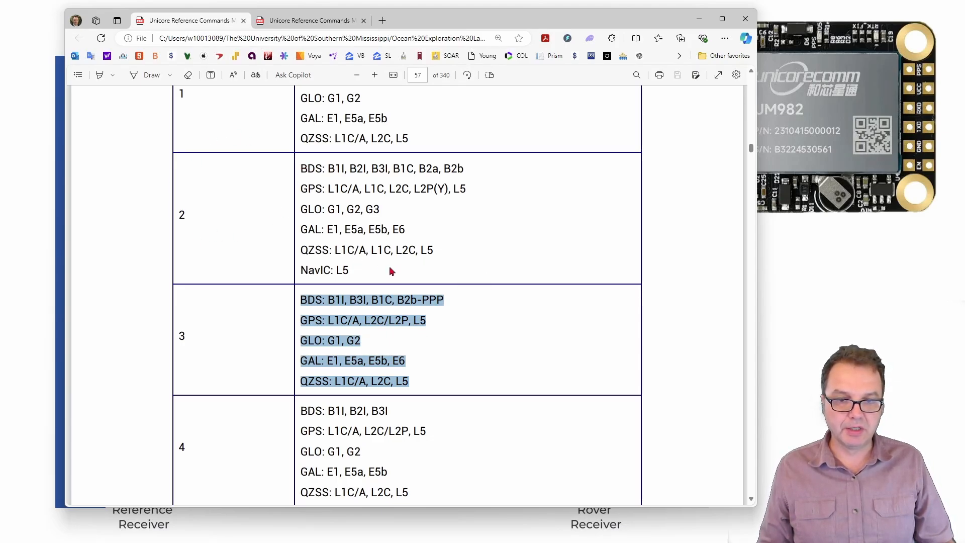
{"action": "mouse_move", "coordinate": [237, 315]}
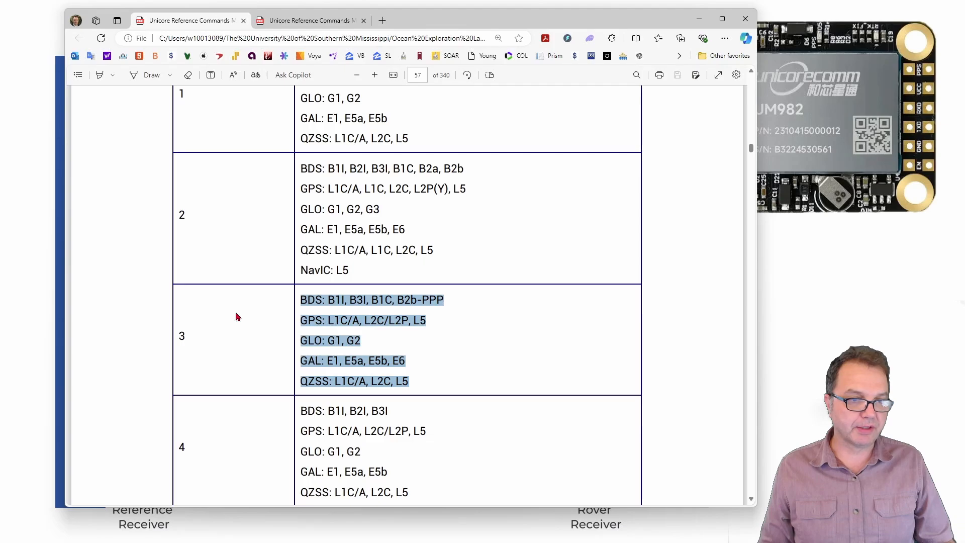
{"action": "mouse_move", "coordinate": [368, 345]}
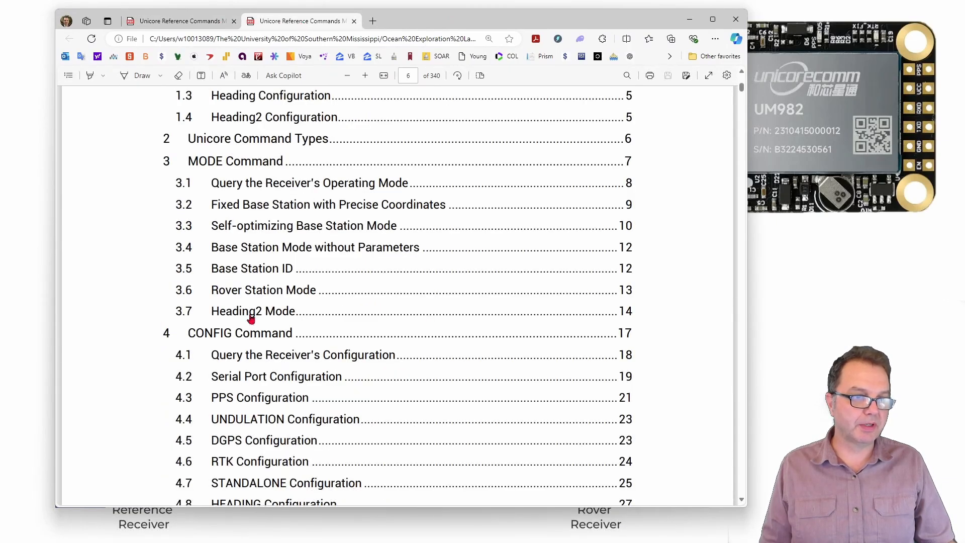
{"action": "mouse_move", "coordinate": [246, 290]}
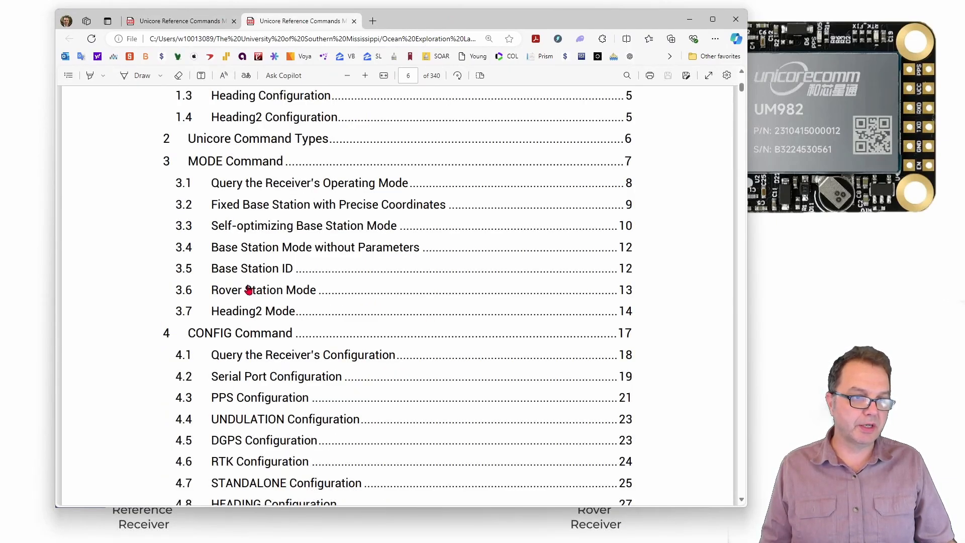
Jump to section 3.6 Rover Station Mode and mark the MODE ROVER UAV input example
{"action": "left_click", "coordinate": [262, 290]}
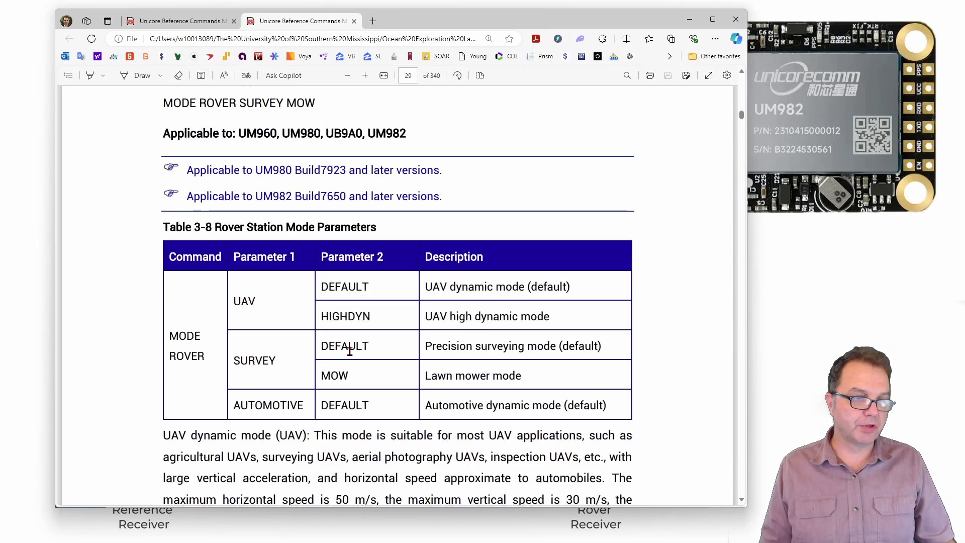
{"action": "scroll", "scroll_direction": "up", "scroll_amount": 3}
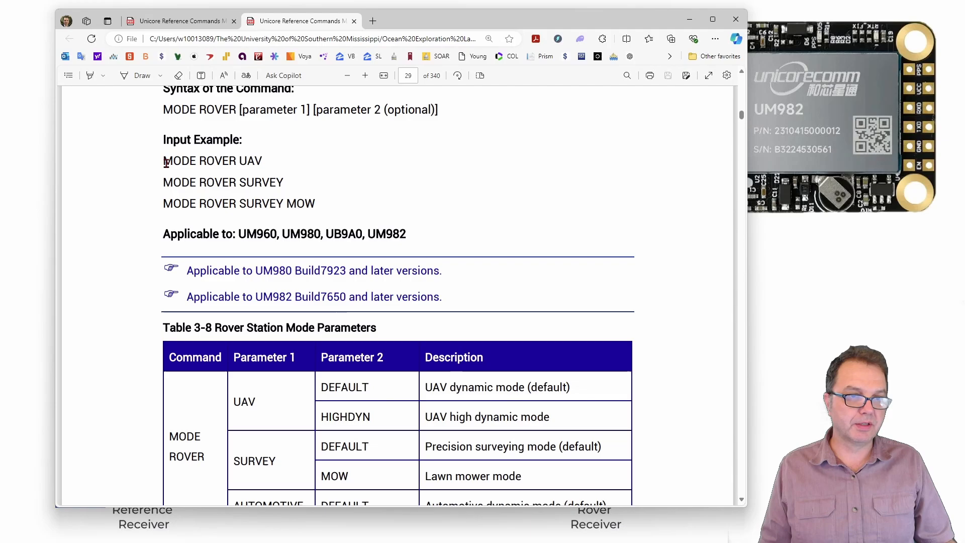
{"action": "double_click", "coordinate": [199, 161]}
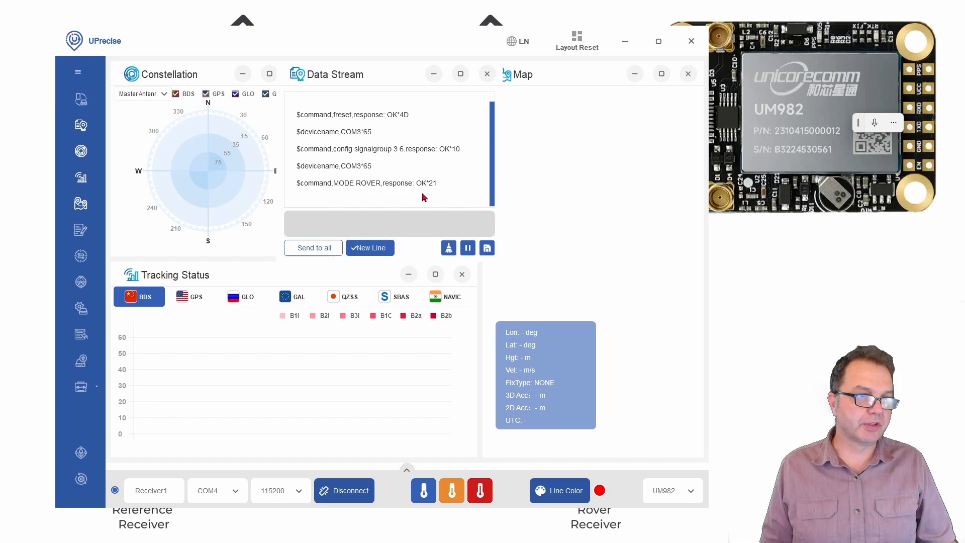
Send a 'mode' query to the receiver and confirm it reports MODE ROVER
{"action": "left_click", "coordinate": [388, 223]}
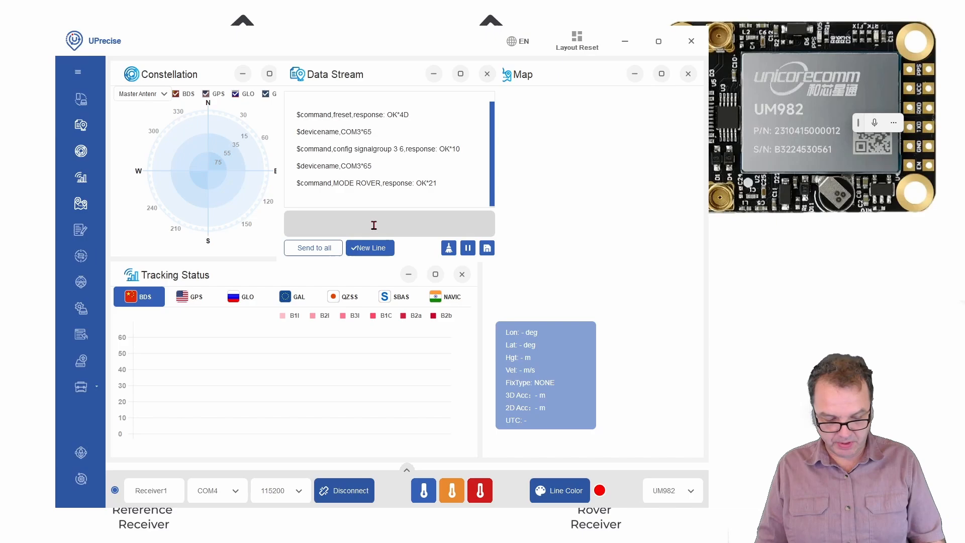
{"action": "left_click", "coordinate": [448, 247]}
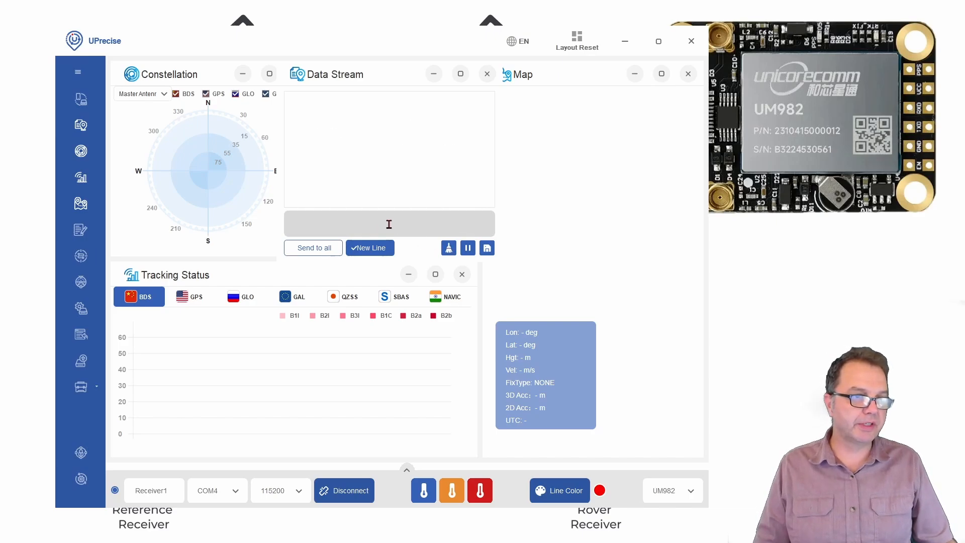
{"action": "type", "text": "mode"}
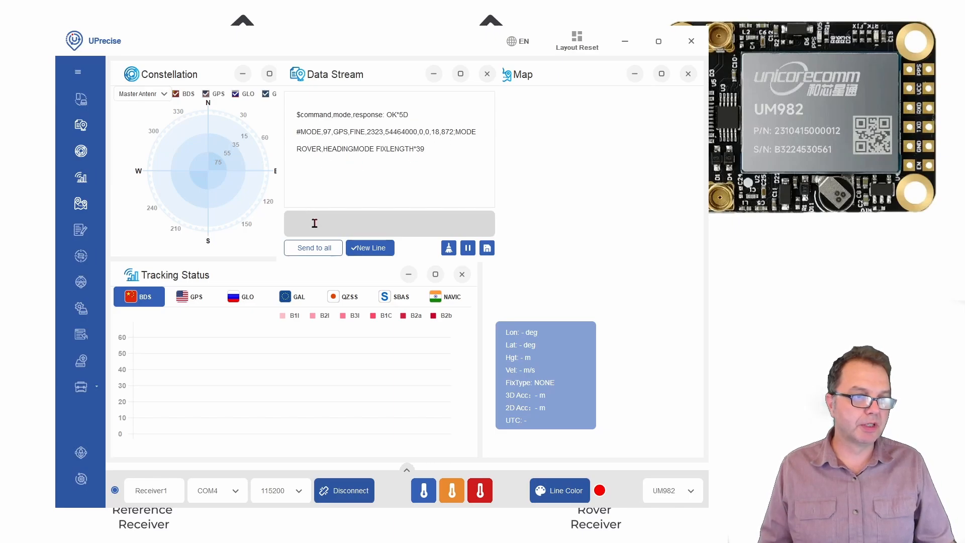
{"action": "left_click", "coordinate": [448, 247]}
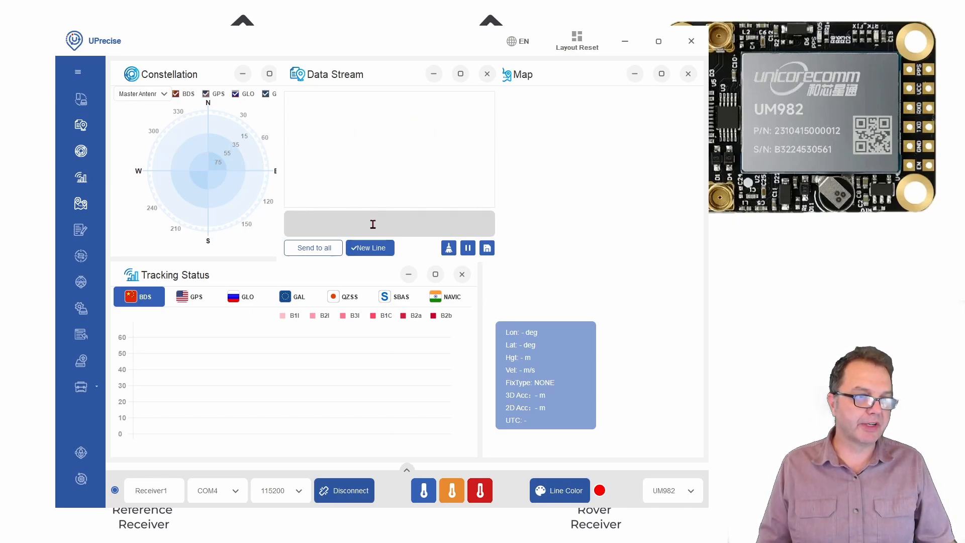
Send 'config' and scroll the listed settings to find the CONFIG RTK TIMEOUT line
{"action": "type", "text": "con"}
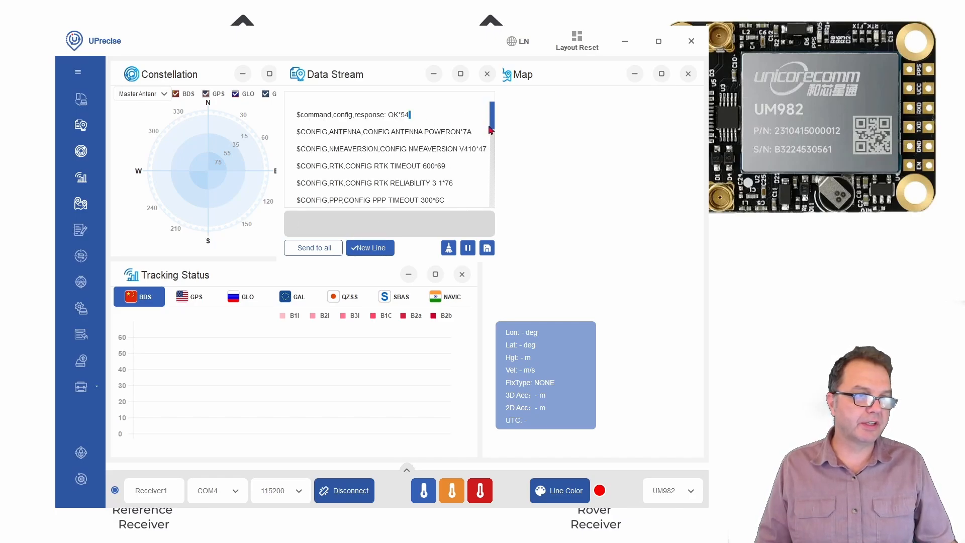
{"action": "scroll", "scroll_direction": "down", "scroll_amount": 3}
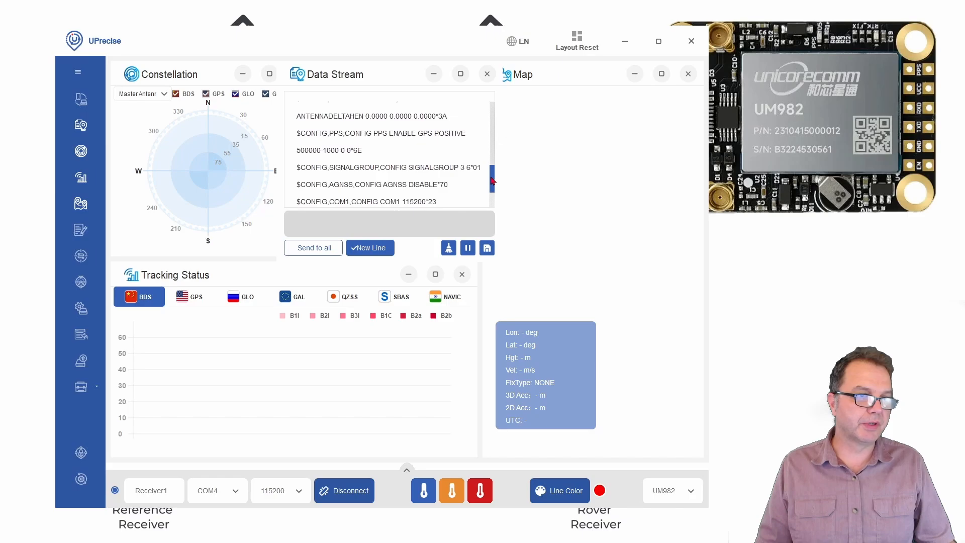
{"action": "scroll", "scroll_direction": "down", "scroll_amount": 3}
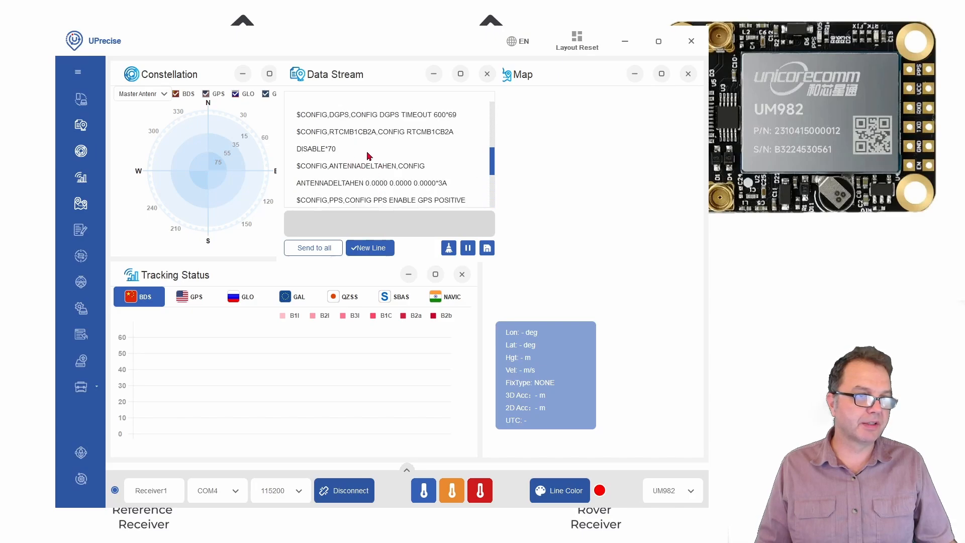
{"action": "scroll", "scroll_direction": "down", "scroll_amount": 3}
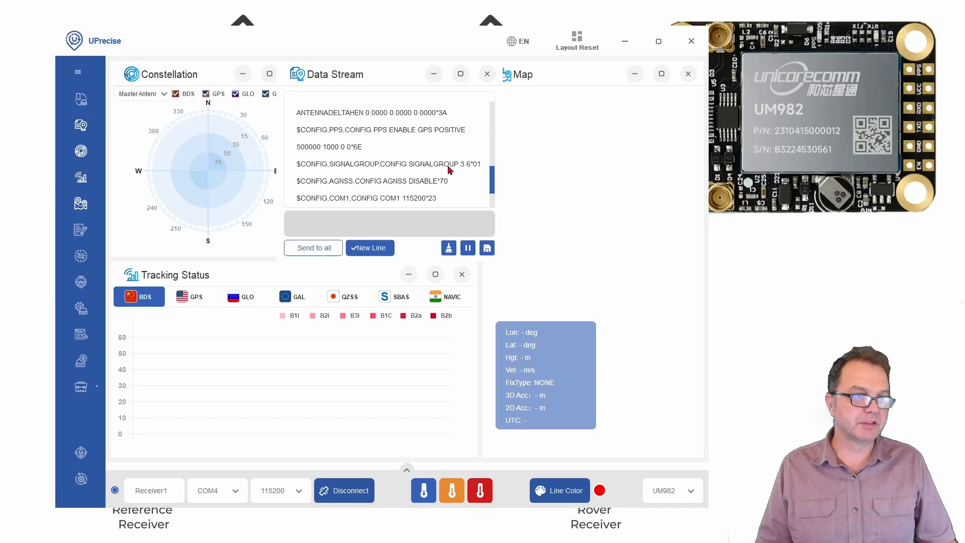
{"action": "mouse_move", "coordinate": [464, 176]}
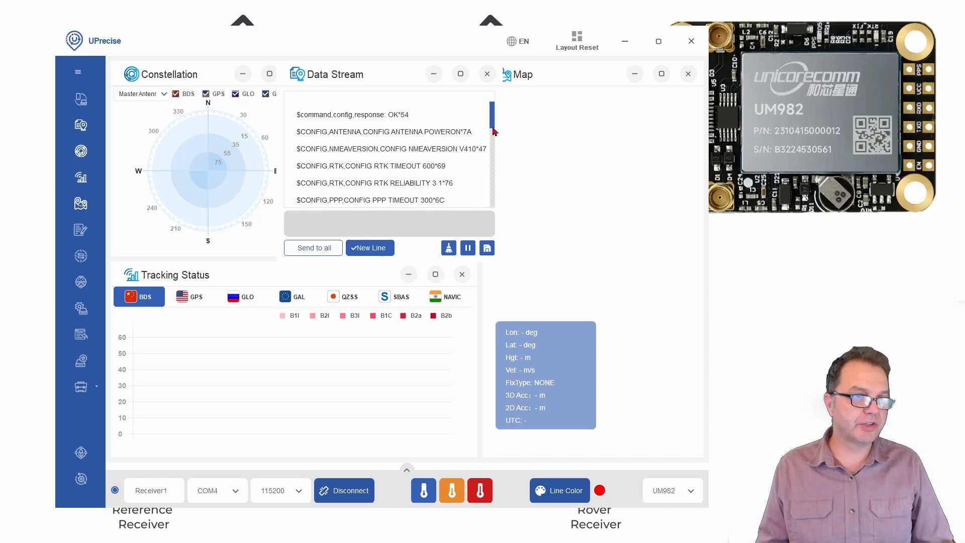
{"action": "scroll", "scroll_direction": "down", "scroll_amount": 3}
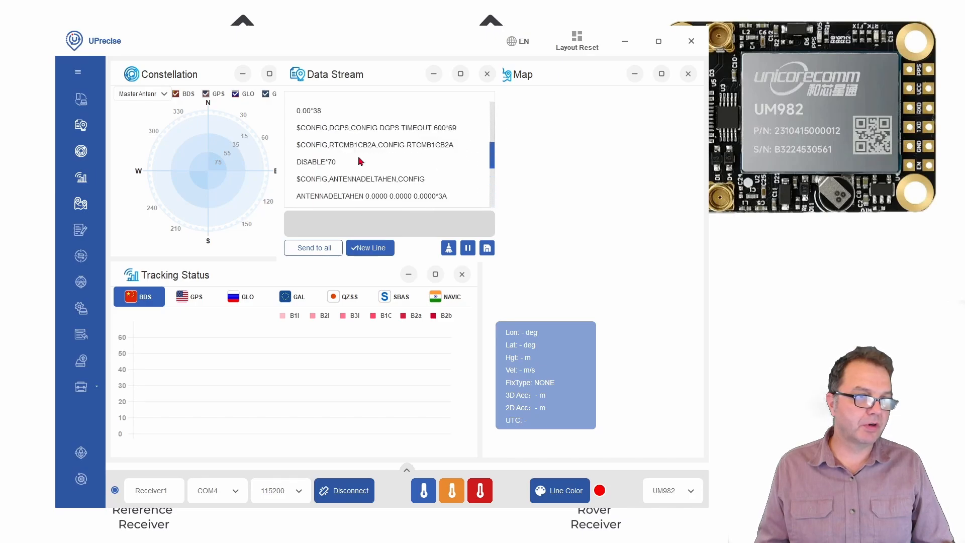
{"action": "scroll", "scroll_direction": "up", "scroll_amount": 3}
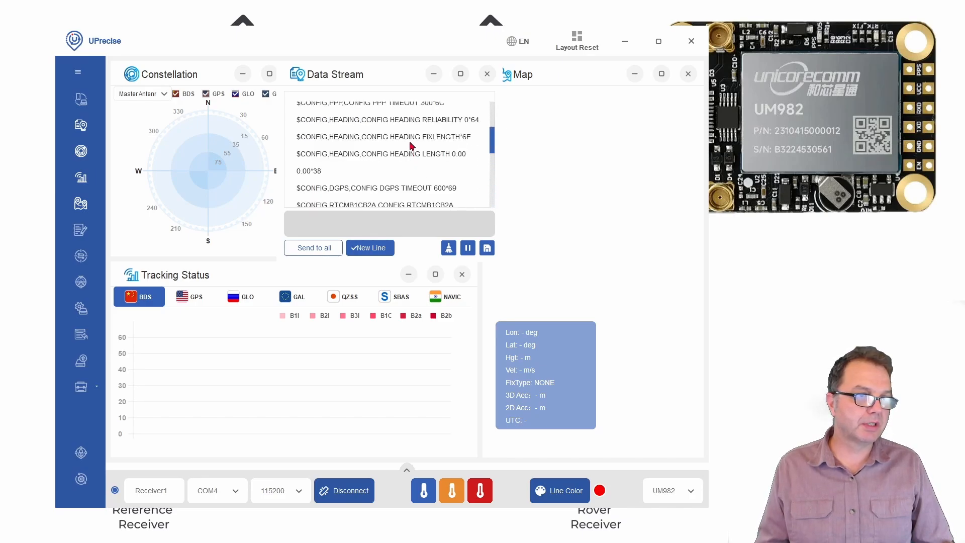
{"action": "scroll", "scroll_direction": "up", "scroll_amount": 3}
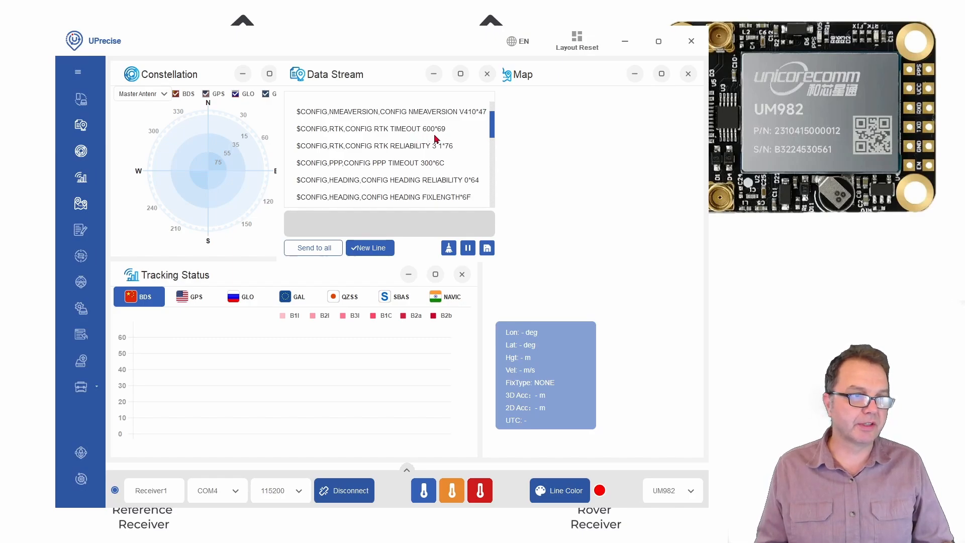
{"action": "mouse_move", "coordinate": [354, 130]}
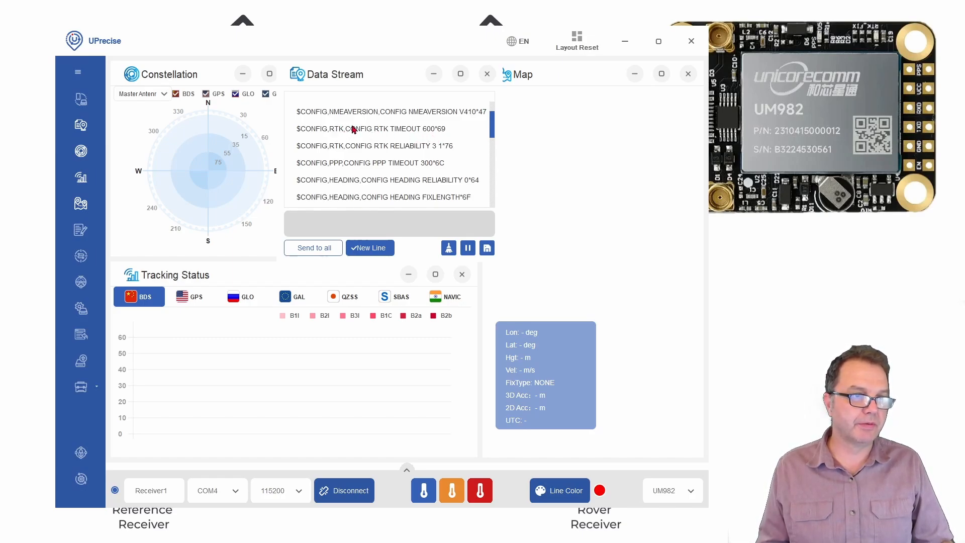
{"action": "double_click", "coordinate": [391, 128]}
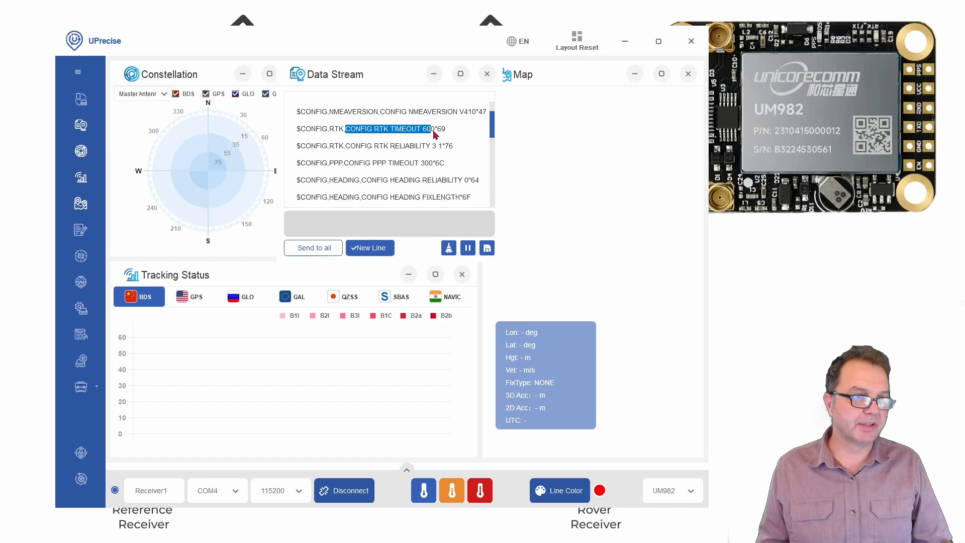
Send 'CONFIG RTK TIMEOUT 10' and then 'saveconfig' to store the receiver configuration
{"action": "left_click", "coordinate": [387, 223]}
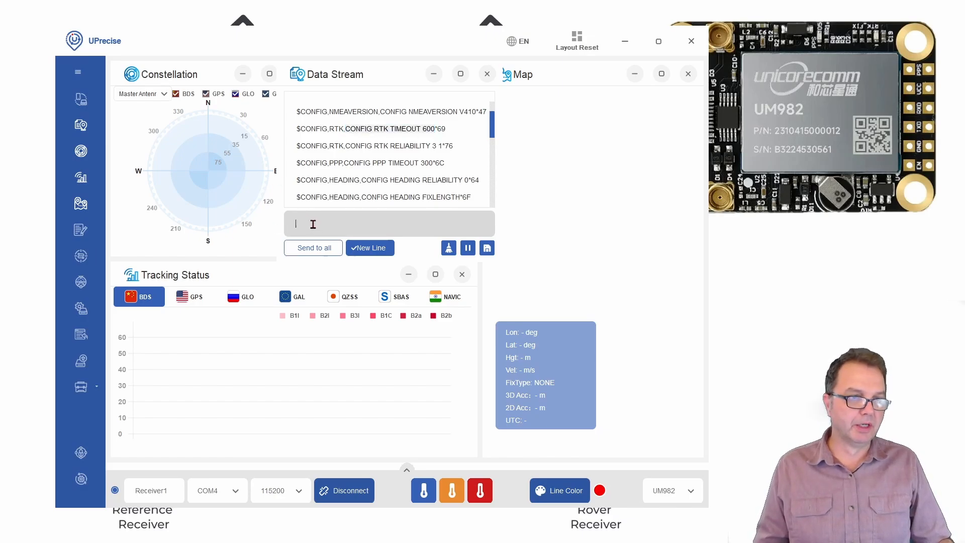
{"action": "type", "text": "CONFIG RTK TIMEOUT"}
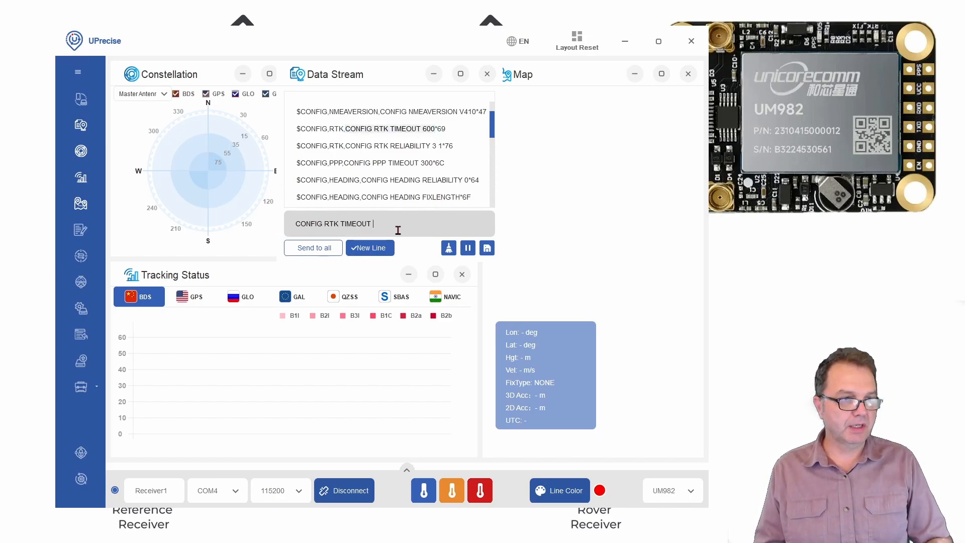
{"action": "type", "text": "10"}
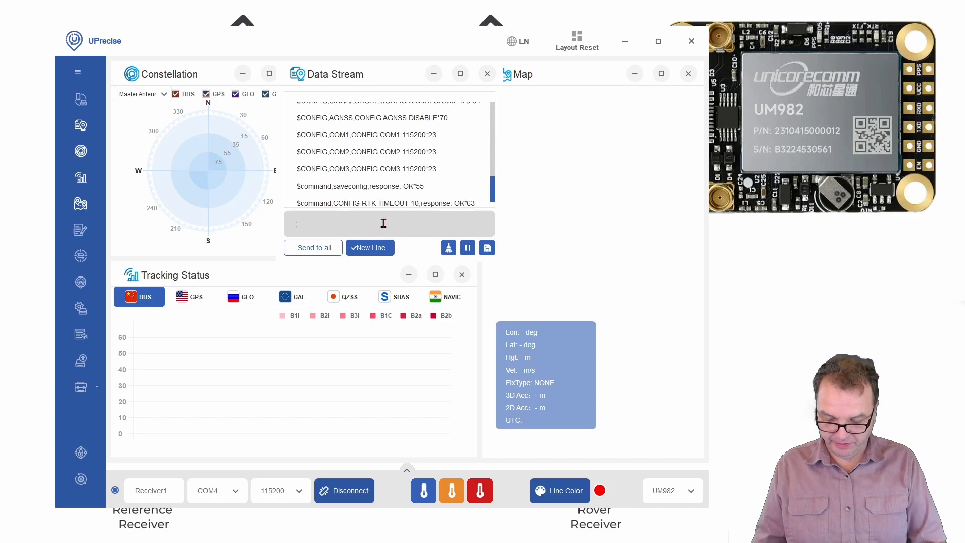
{"action": "type", "text": "saveco"}
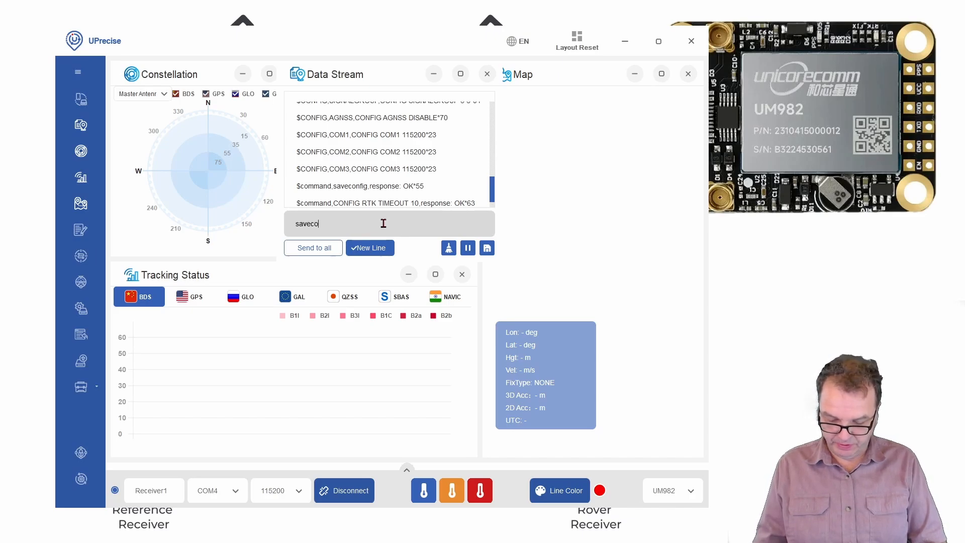
{"action": "type", "text": "nfig"}
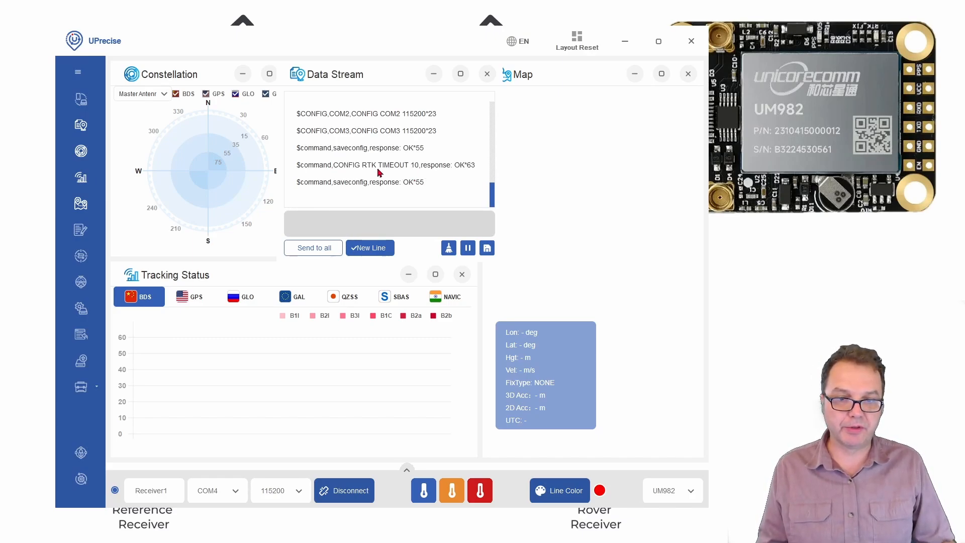
{"action": "left_click", "coordinate": [388, 223]}
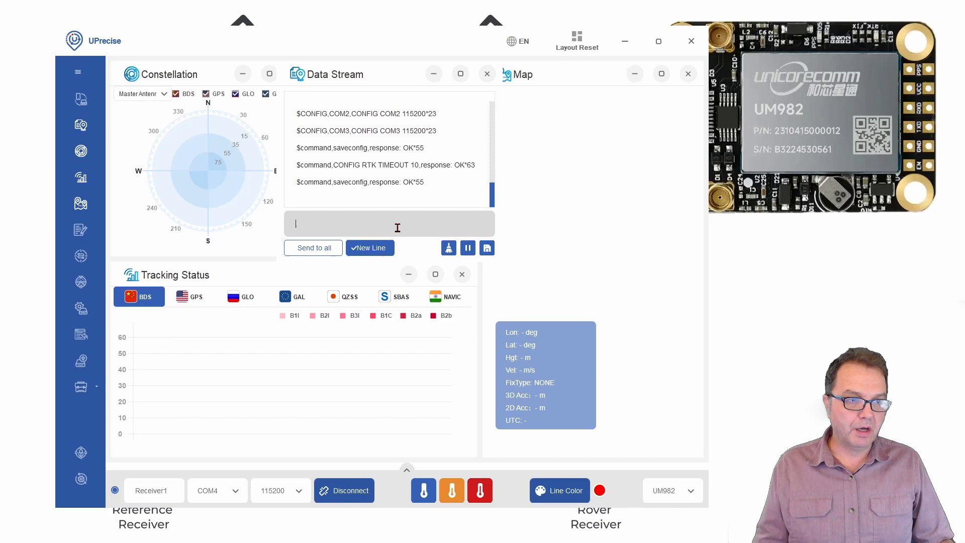
{"action": "mouse_move", "coordinate": [337, 221]}
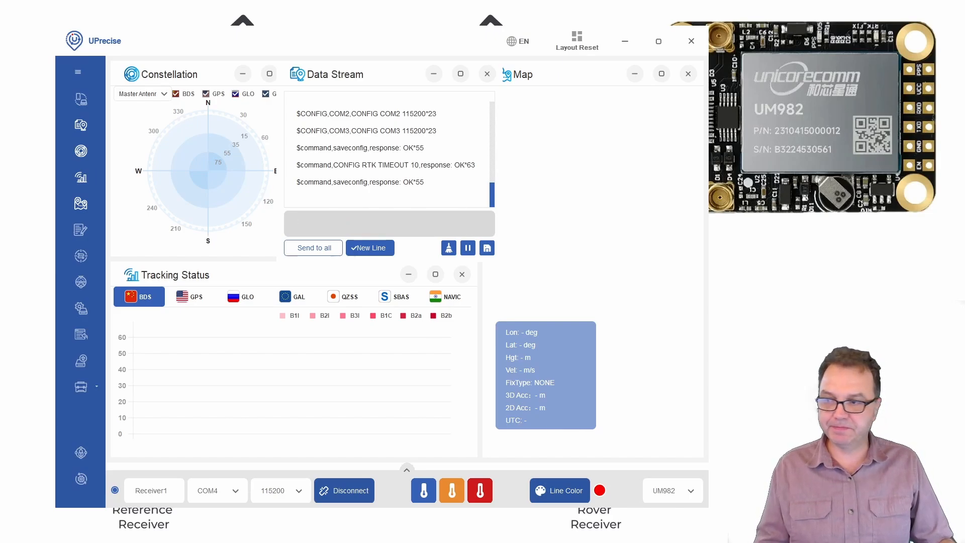
Enable NMEA output with 'GNGGA 1' and 'GNGSV 1', dismissing the Google Maps alert
{"action": "type", "text": "GNGGA 1"}
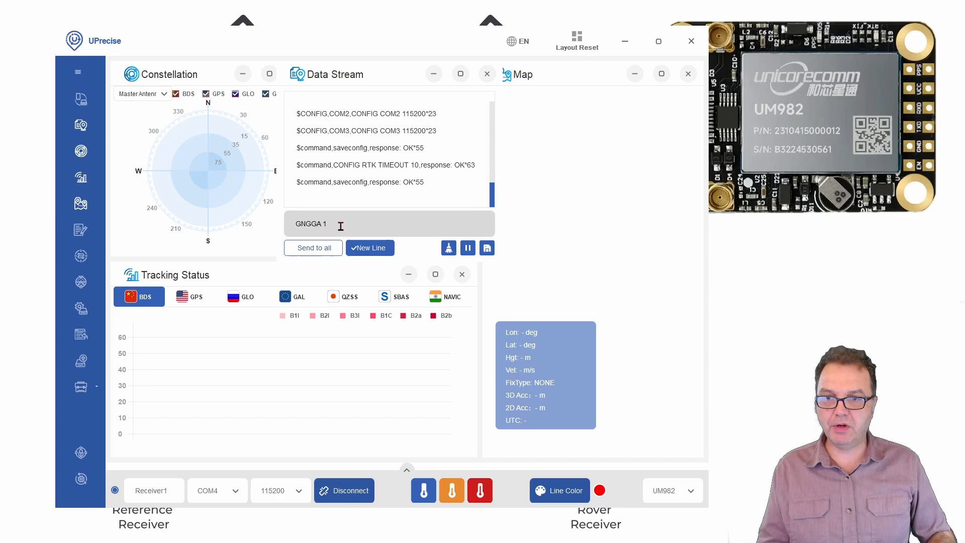
{"action": "left_click", "coordinate": [312, 247]}
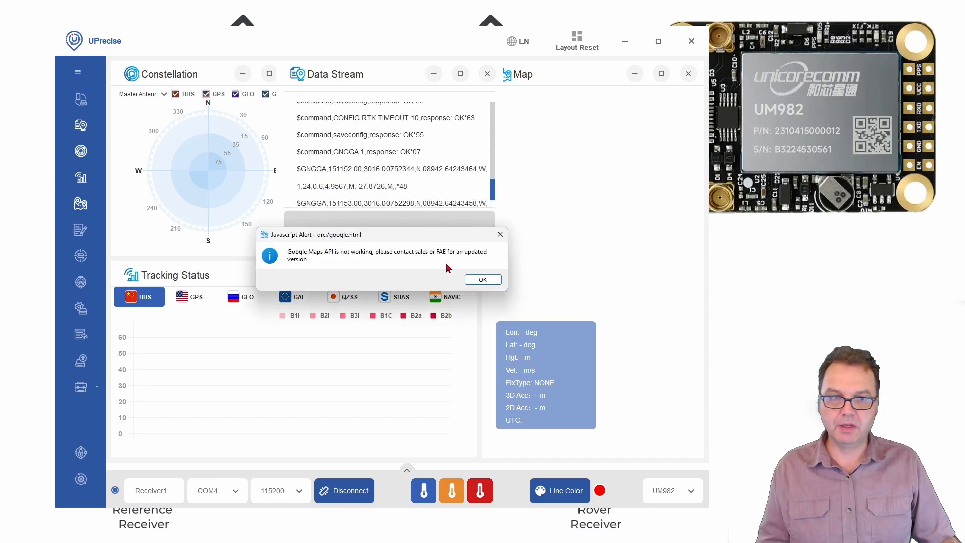
{"action": "left_click", "coordinate": [483, 278]}
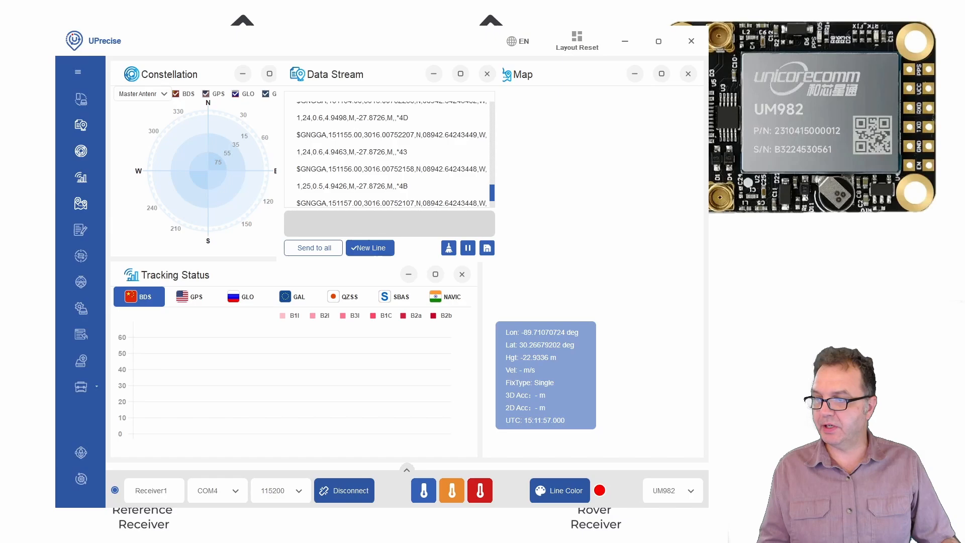
{"action": "type", "text": "GNGSV 1"}
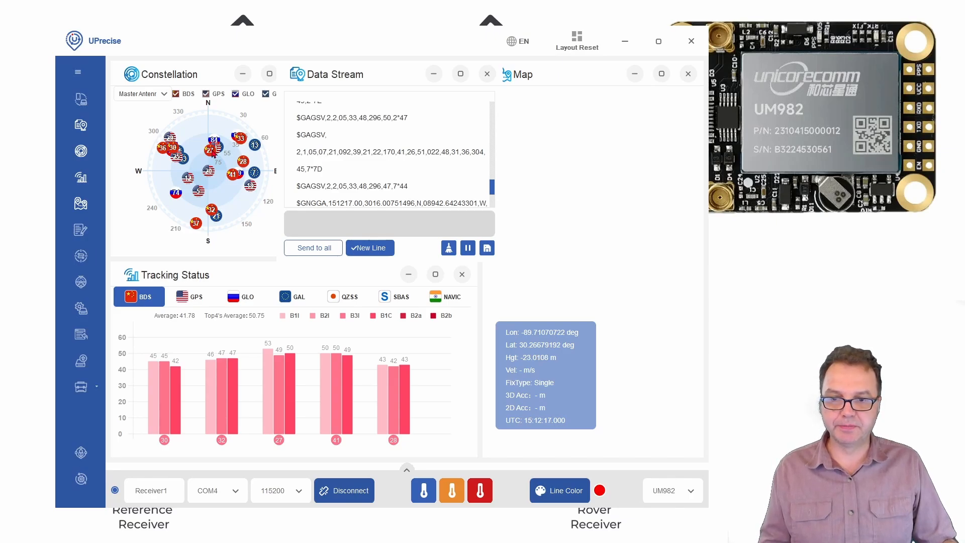
{"action": "left_click", "coordinate": [388, 224]}
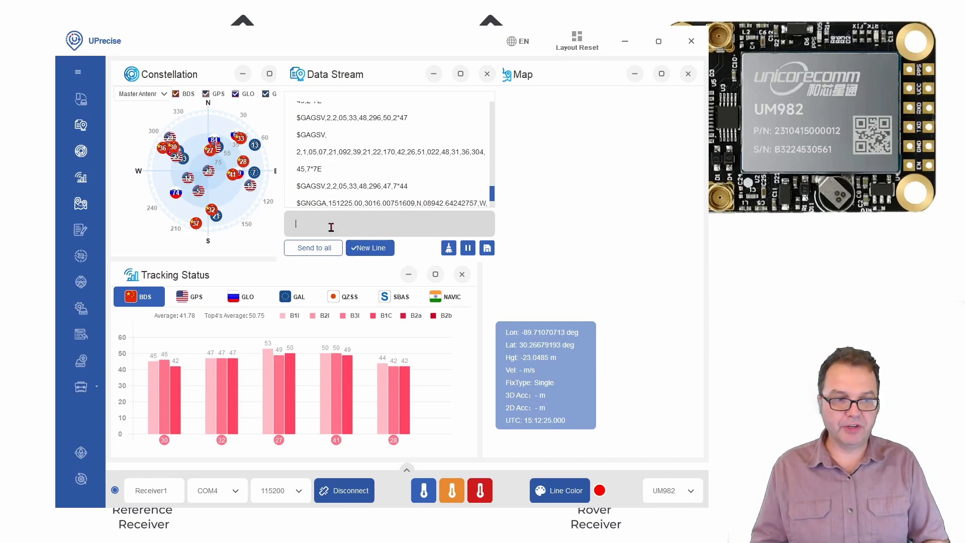
Send 'saveconfig' to store the new output settings on the receiver
{"action": "type", "text": "save"}
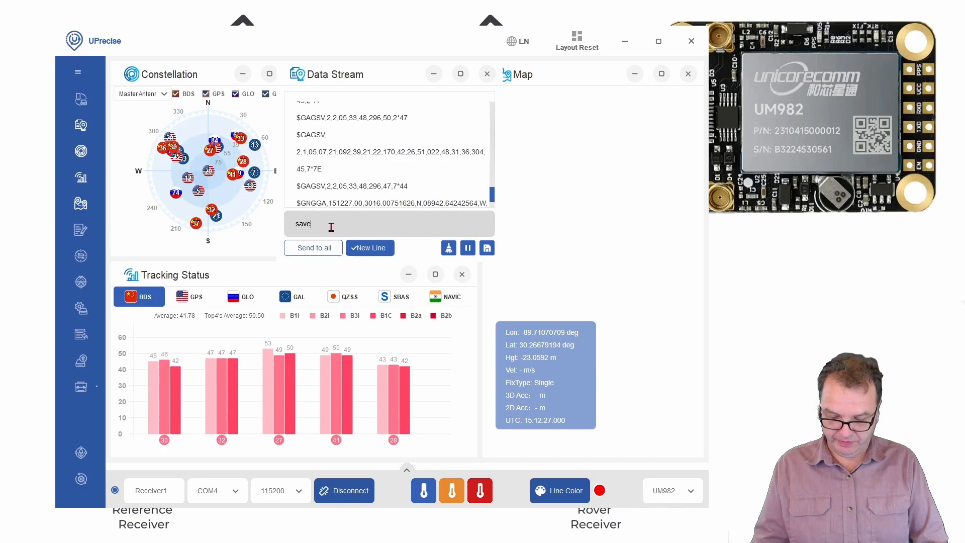
{"action": "type", "text": "config"}
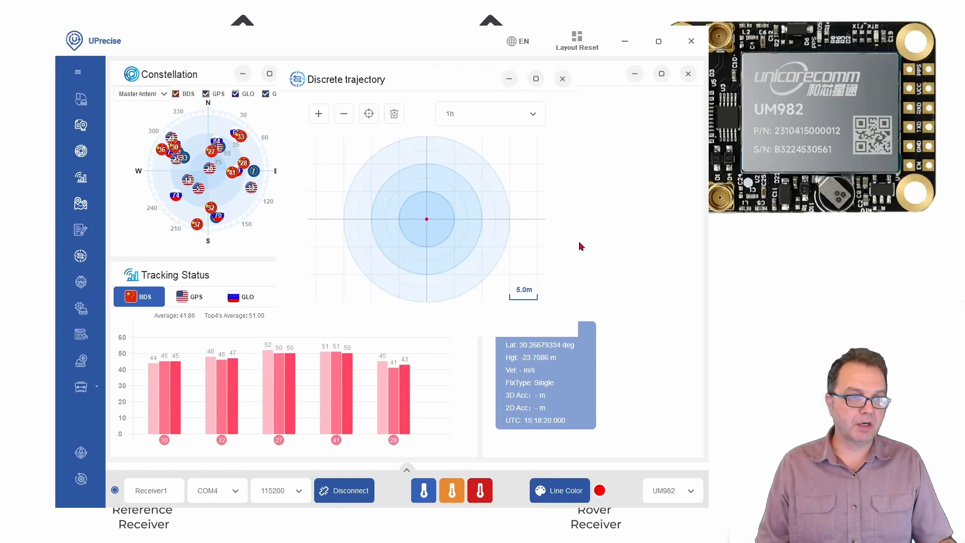
Zoom the Discrete trajectory plot while the Single-fix track wanders across about 50 cm
{"action": "left_click", "coordinate": [319, 114]}
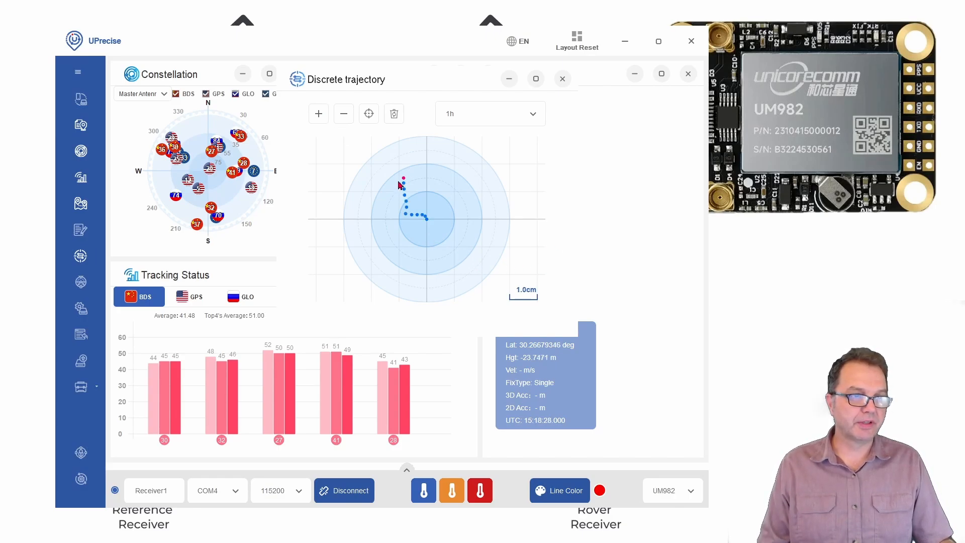
{"action": "mouse_move", "coordinate": [428, 175]}
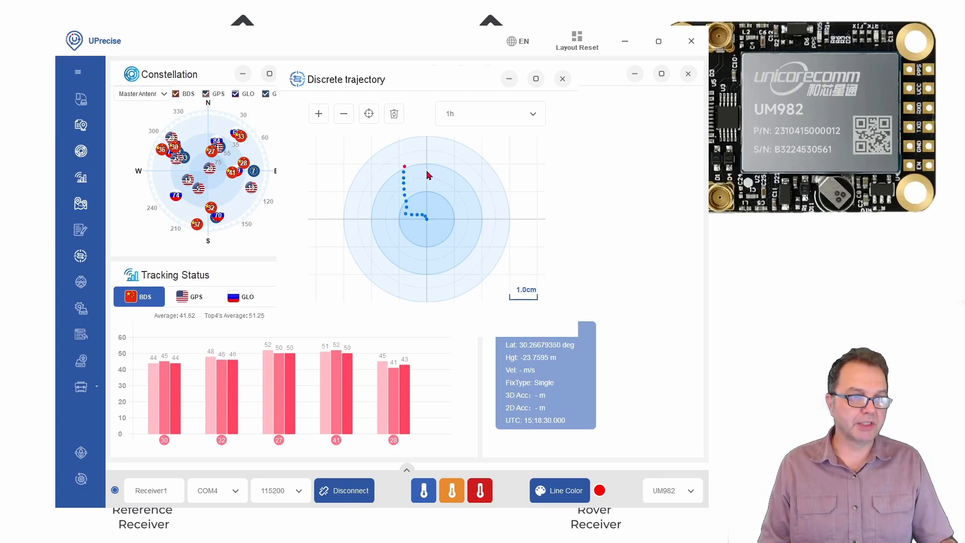
{"action": "left_click", "coordinate": [344, 113]}
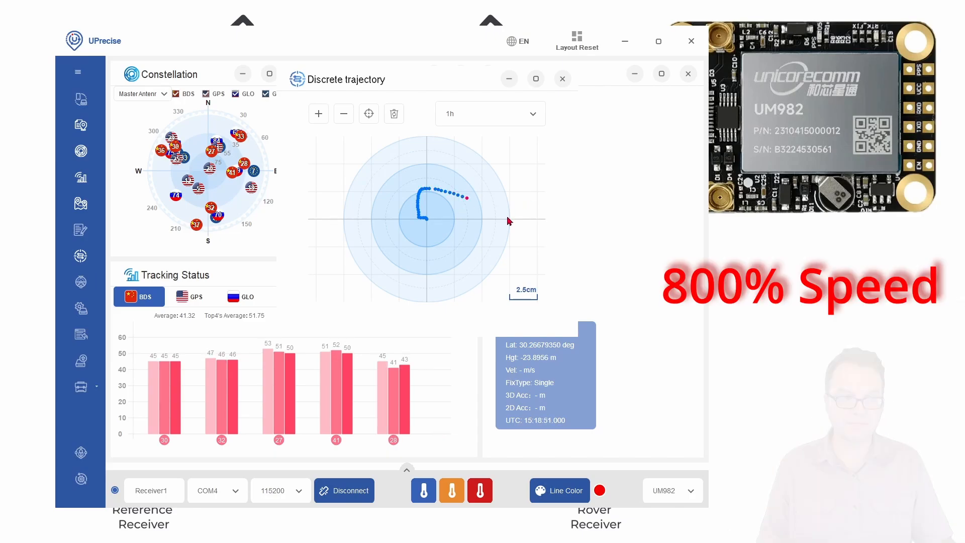
{"action": "left_click", "coordinate": [342, 113]}
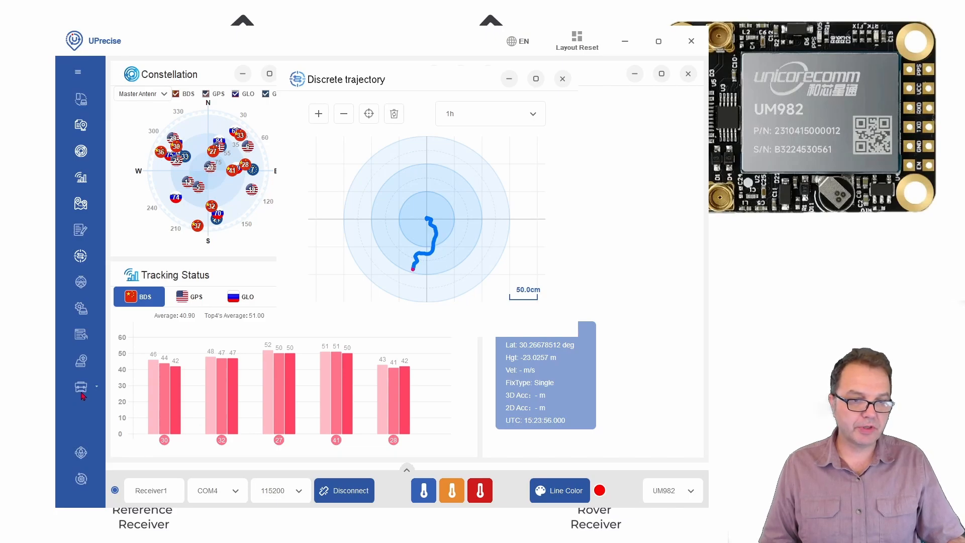
Bring up the RTCM Monitor and start configuring its NTRIP Client correction input
{"action": "left_click", "coordinate": [80, 386]}
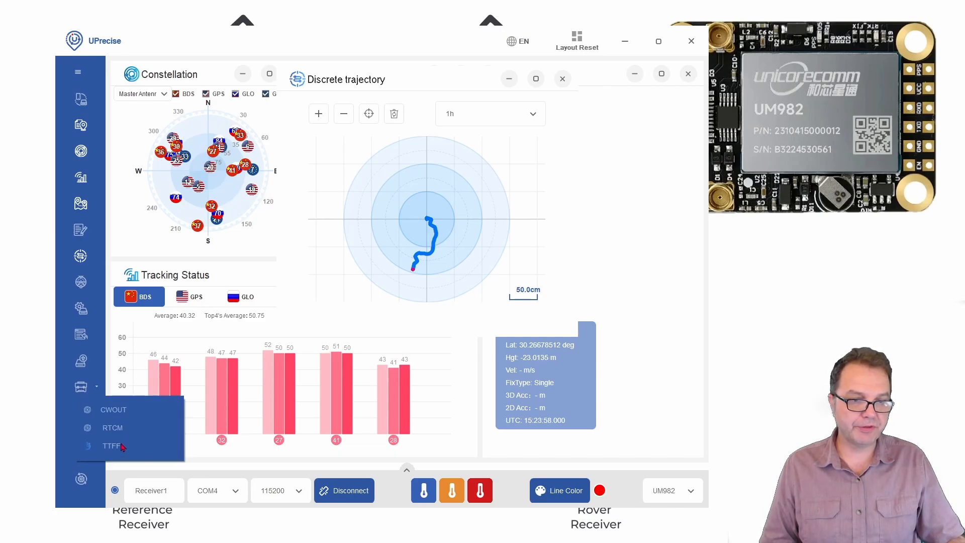
{"action": "left_click", "coordinate": [112, 427]}
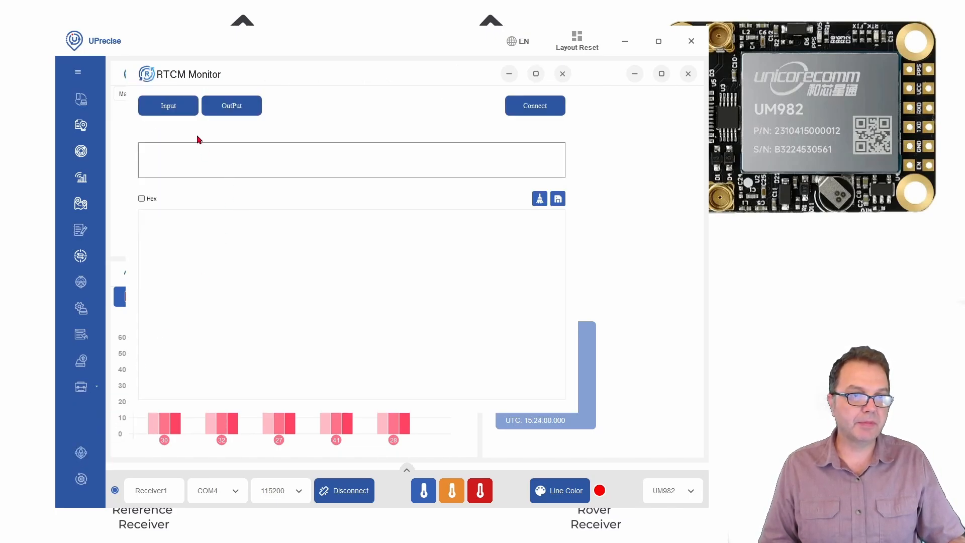
{"action": "left_click", "coordinate": [168, 106]}
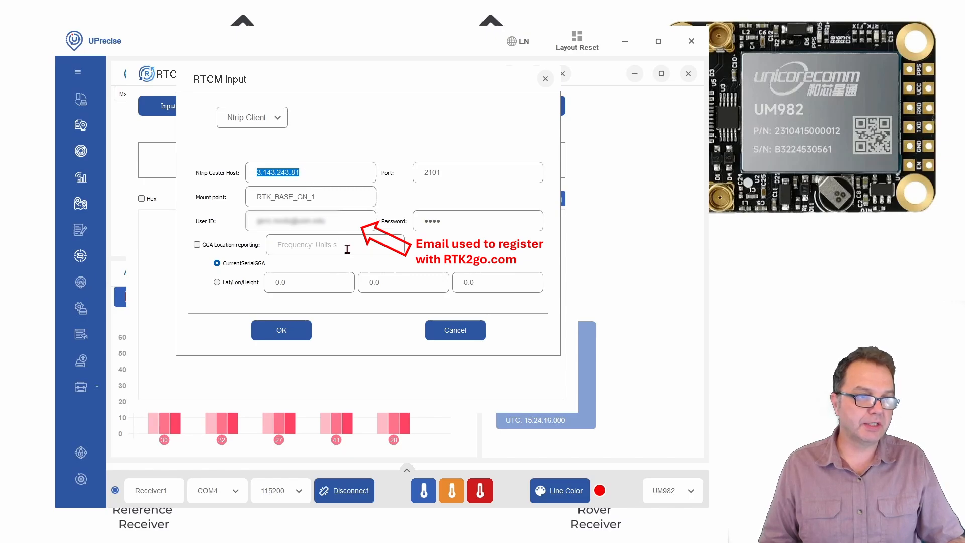
{"action": "mouse_move", "coordinate": [215, 219]}
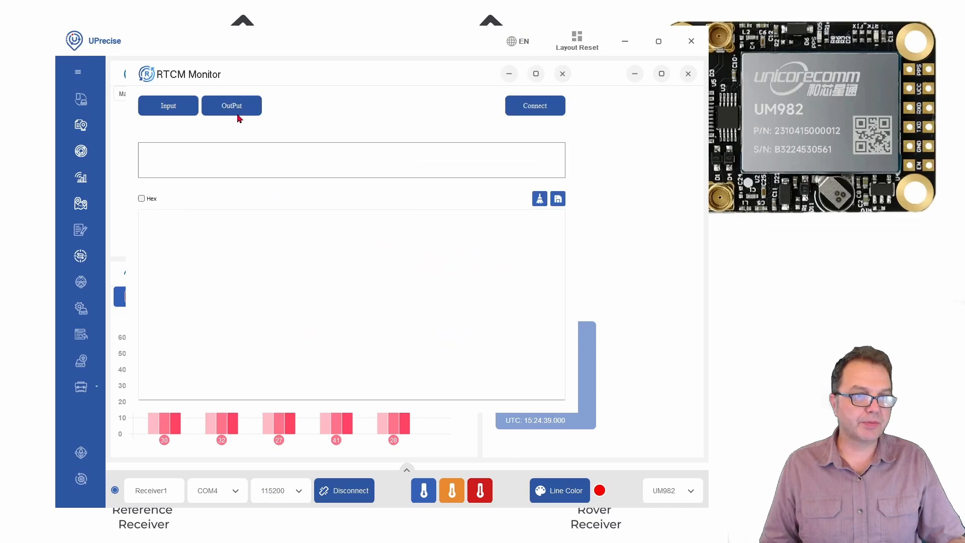
Send the RTCM output to the first serial port, COM4 at 115200 baud
{"action": "left_click", "coordinate": [231, 106]}
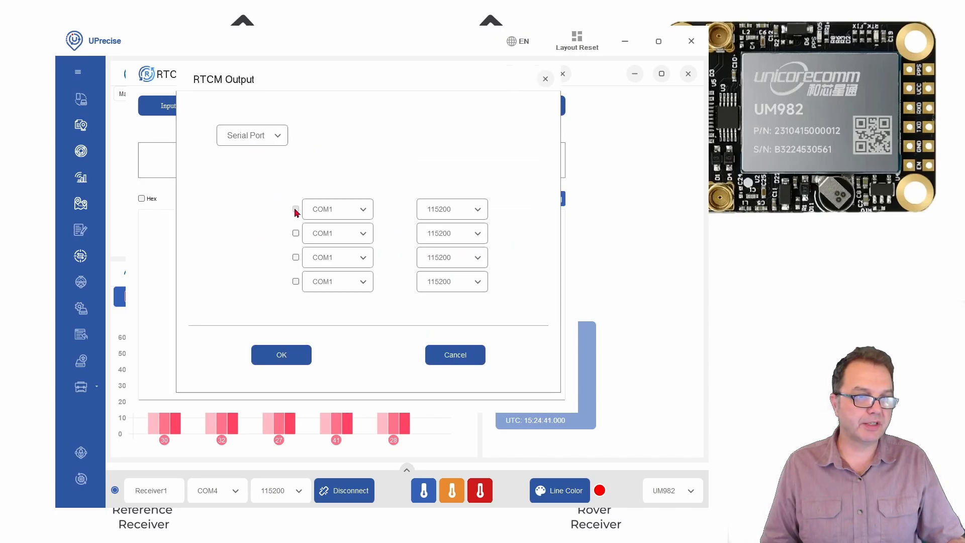
{"action": "left_click", "coordinate": [295, 209]}
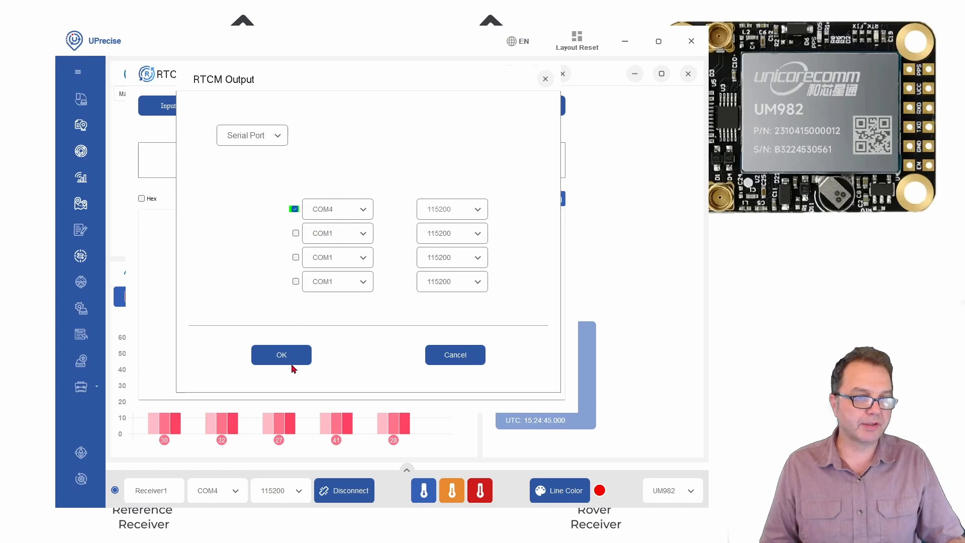
{"action": "left_click", "coordinate": [281, 354]}
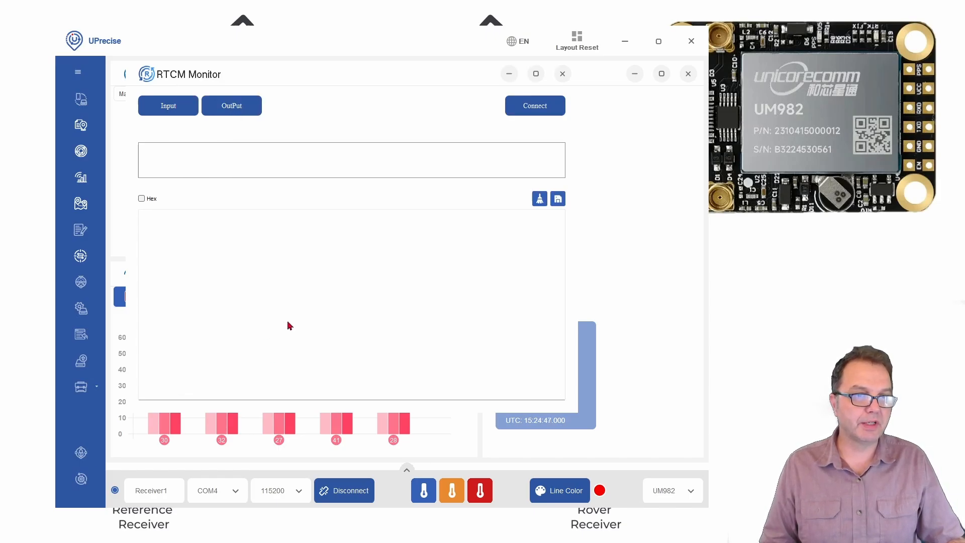
Connect to stream caster corrections to the rover, view the data as hex, then close the monitor
{"action": "left_click", "coordinate": [533, 106]}
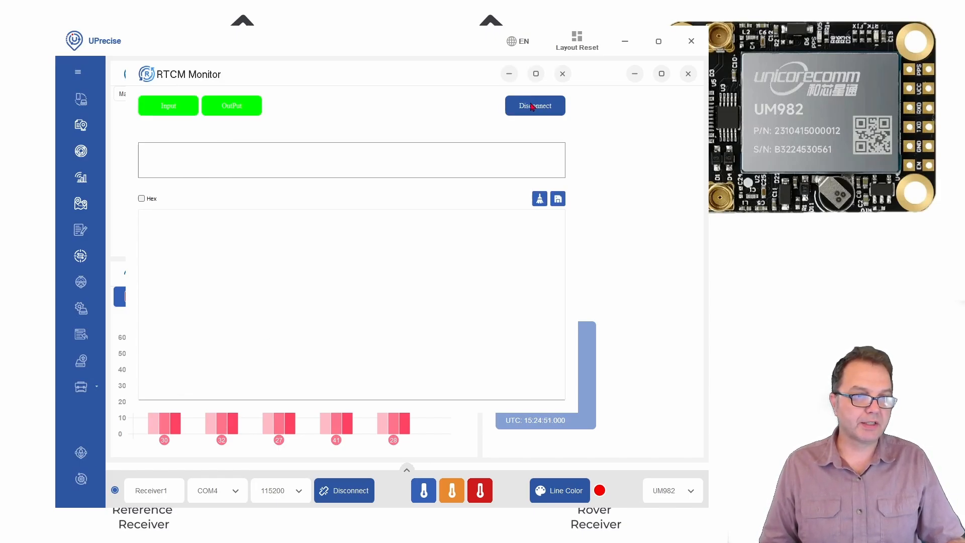
{"action": "left_click", "coordinate": [231, 105]}
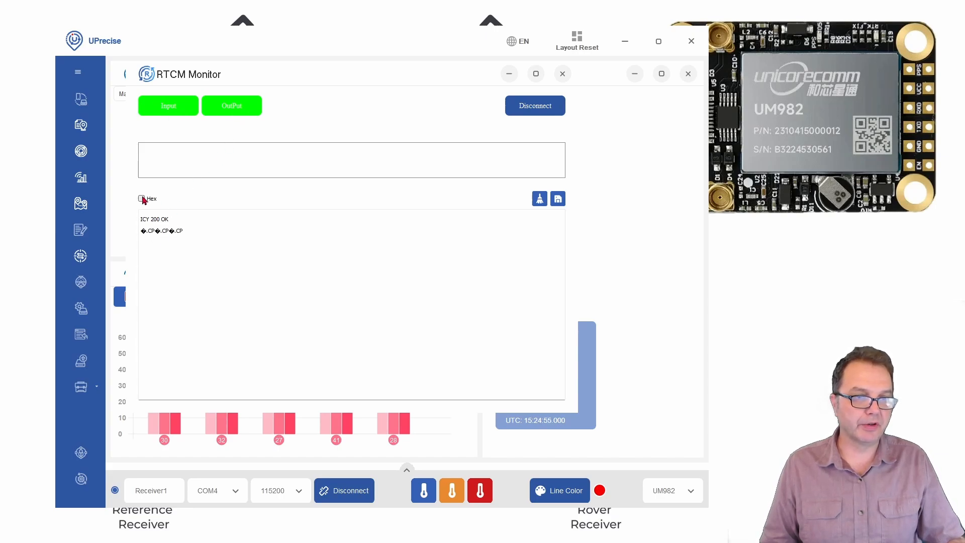
{"action": "left_click", "coordinate": [140, 198]}
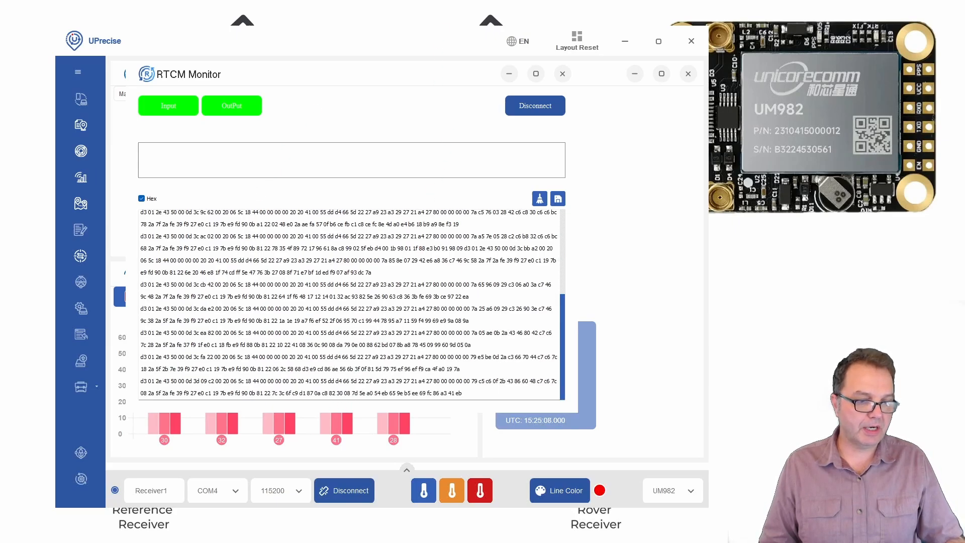
{"action": "left_click", "coordinate": [562, 73]}
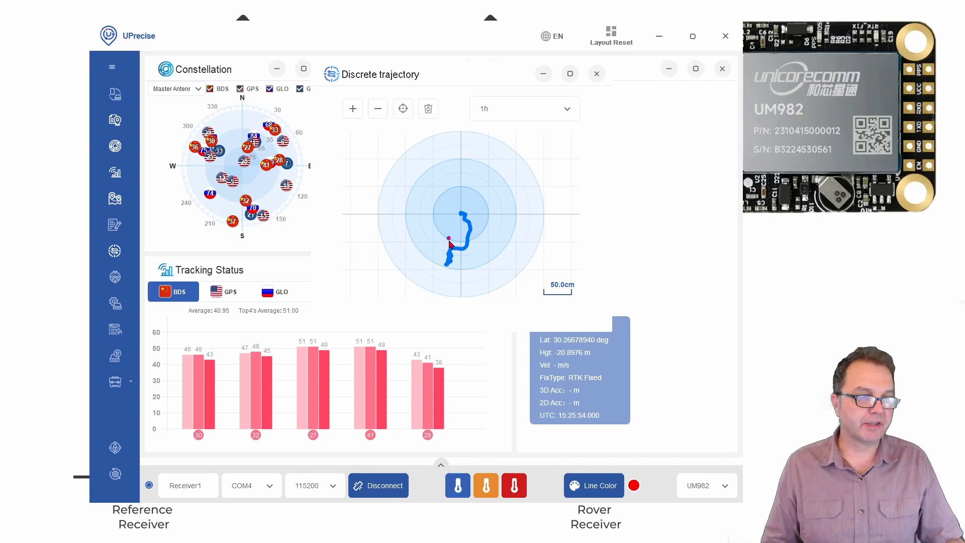
Show the RTK2go summary page for the RTK_BASE_GN_1 stream from the UNICORE UM980 base
{"action": "left_click", "coordinate": [403, 108]}
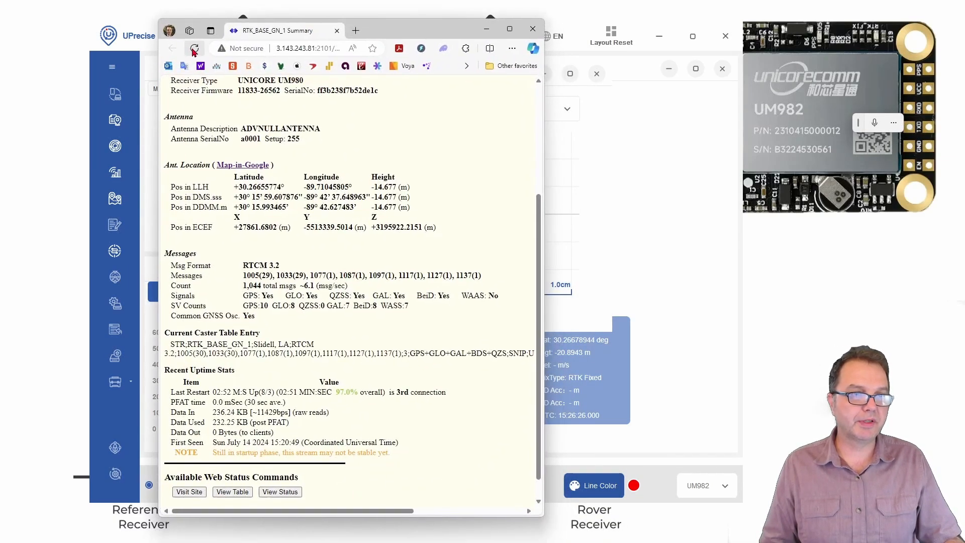
{"action": "left_click", "coordinate": [194, 49]}
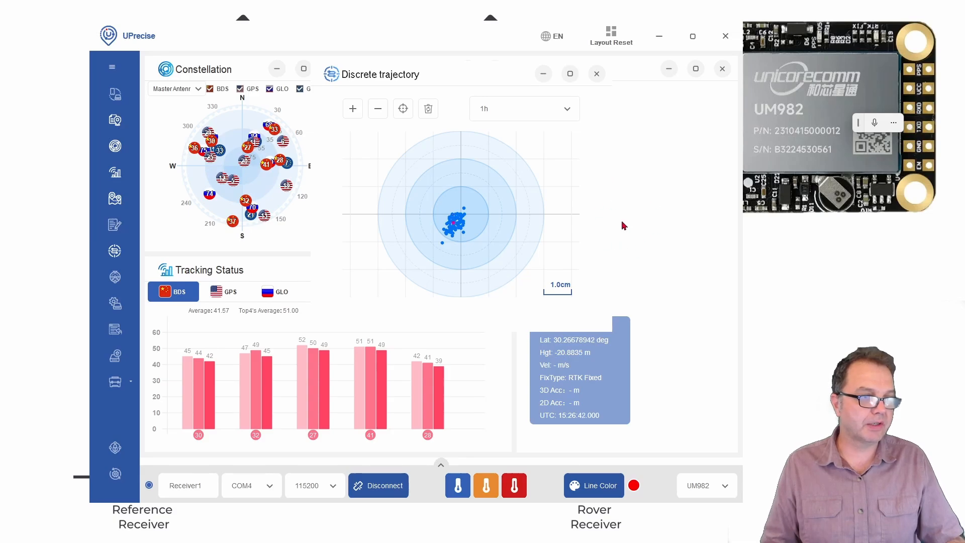
{"action": "mouse_move", "coordinate": [683, 218]}
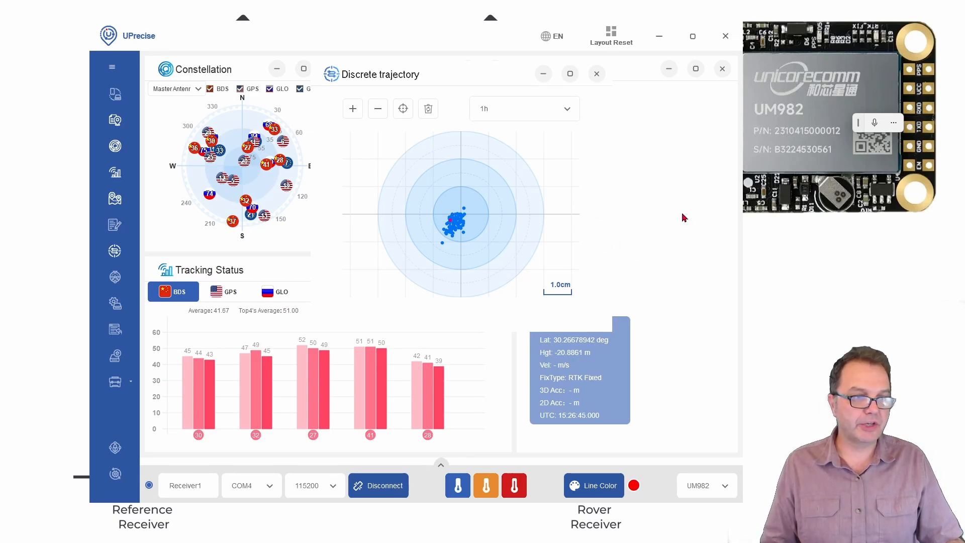
{"action": "mouse_move", "coordinate": [686, 252]}
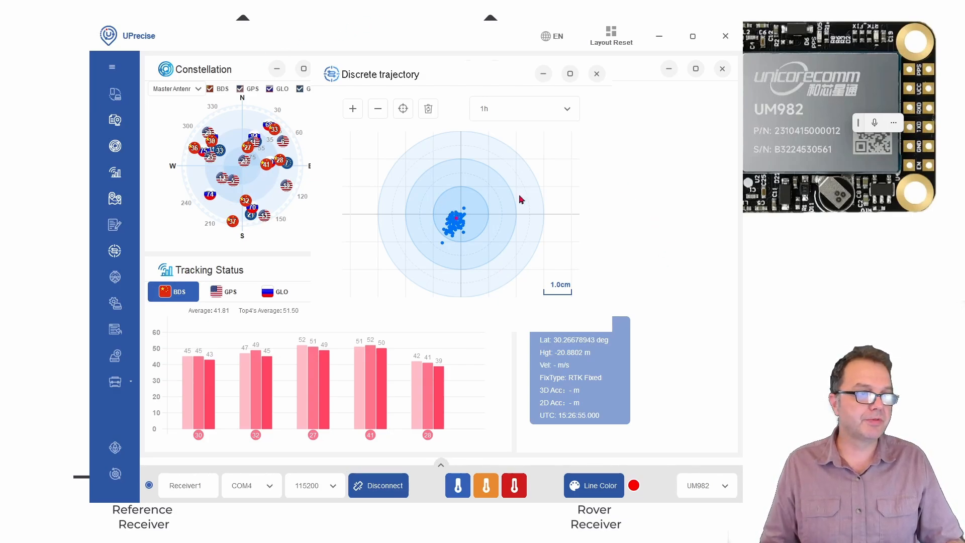
{"action": "mouse_move", "coordinate": [477, 230]}
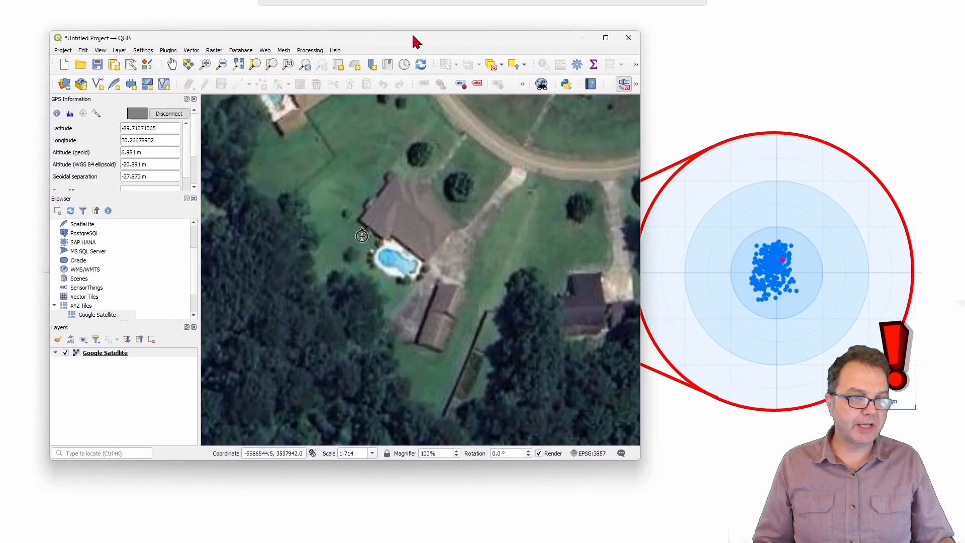
{"action": "mouse_move", "coordinate": [439, 275]}
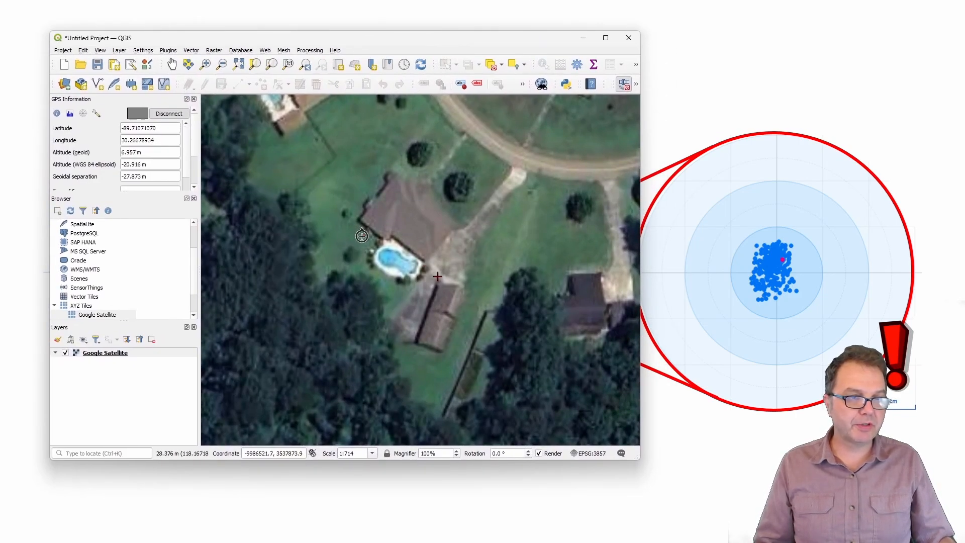
{"action": "mouse_move", "coordinate": [374, 254]}
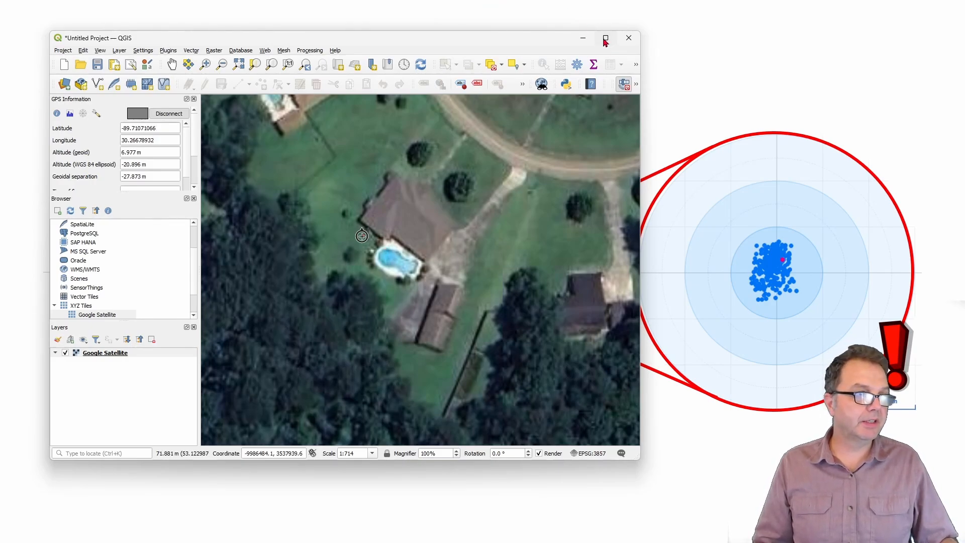
Maximize the QGIS window so the rover's red GPS track fills the screen
{"action": "left_click", "coordinate": [605, 38]}
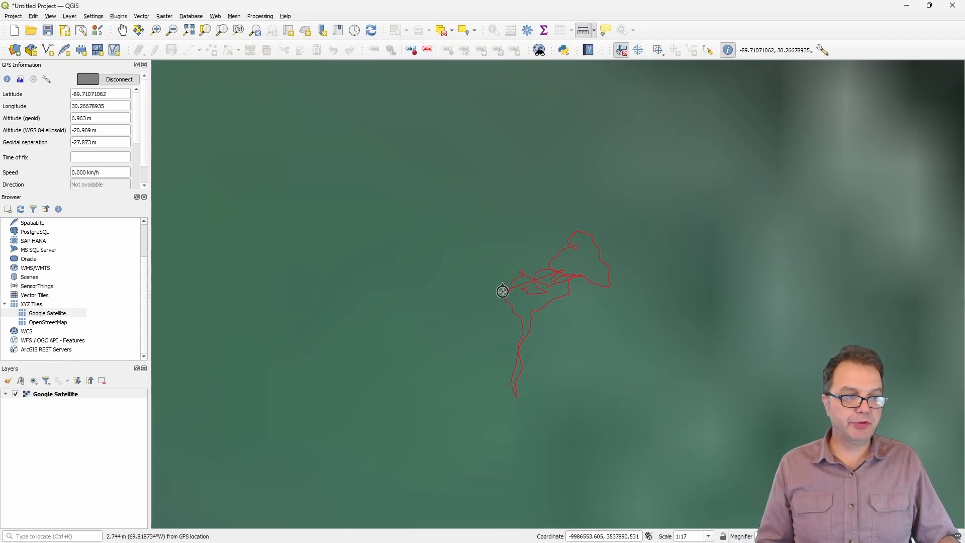
Measure the wandering track's span from its southern end, reading about 1.380 m
{"action": "left_click", "coordinate": [583, 30]}
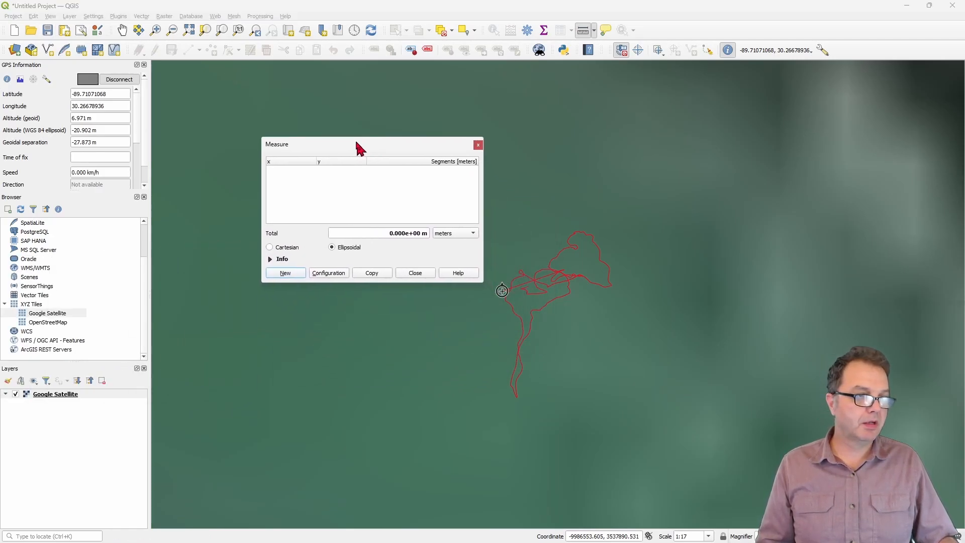
{"action": "left_click", "coordinate": [523, 360]}
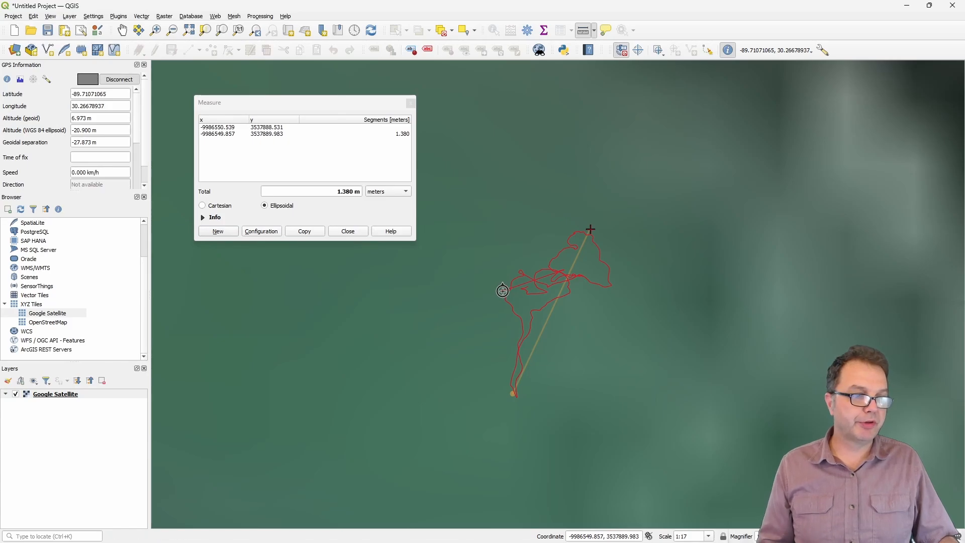
{"action": "mouse_move", "coordinate": [562, 248]}
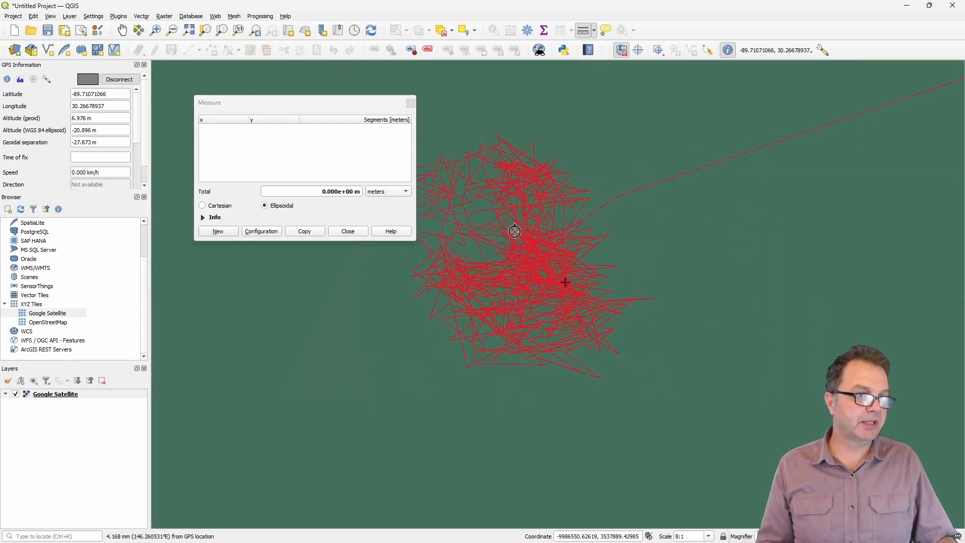
Switch the measure units to millimetres and read about 15.3 mm across the fixed-position cluster
{"action": "left_click", "coordinate": [404, 191]}
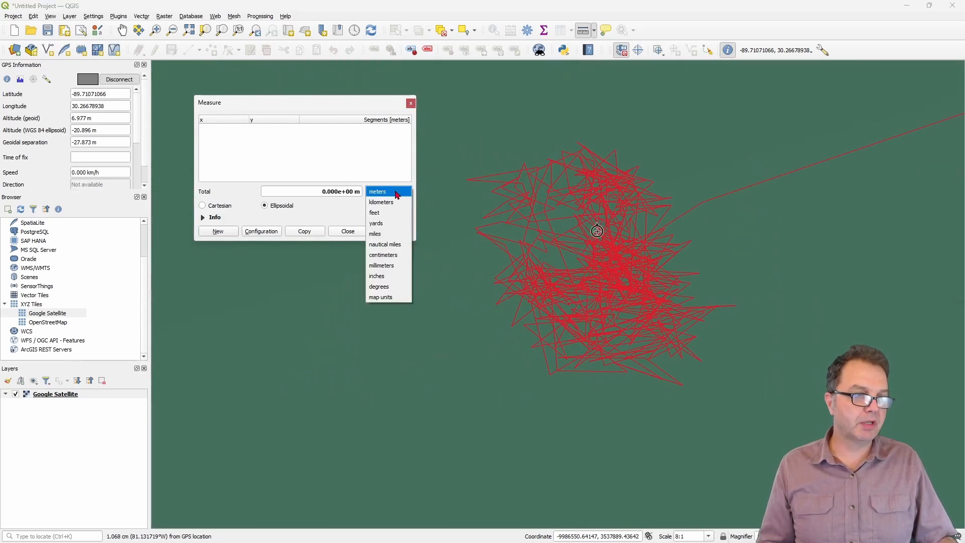
{"action": "left_click", "coordinate": [381, 265]}
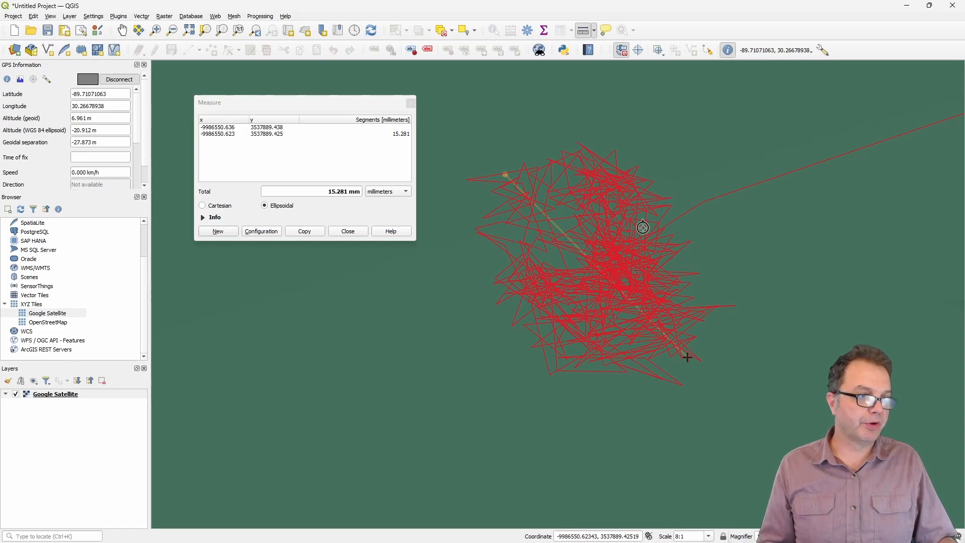
{"action": "left_click", "coordinate": [651, 235]}
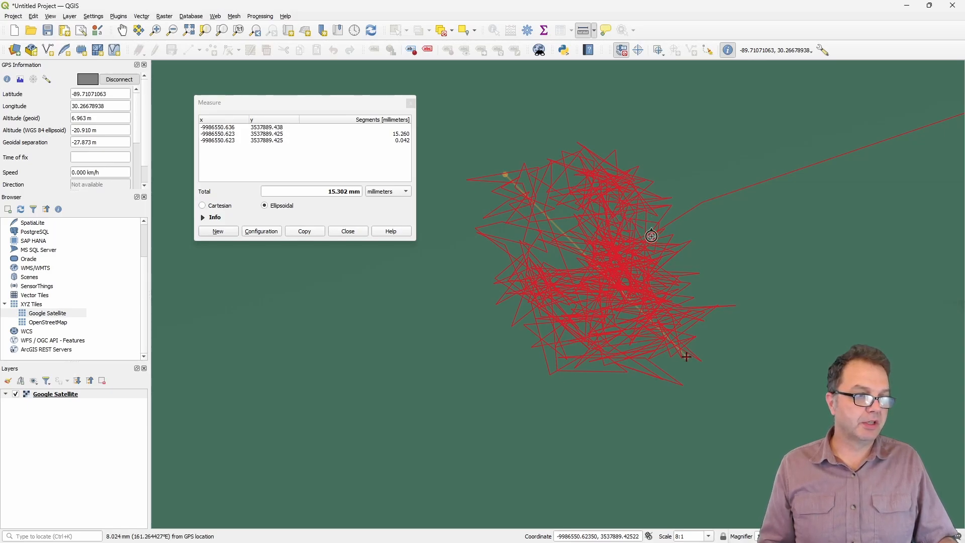